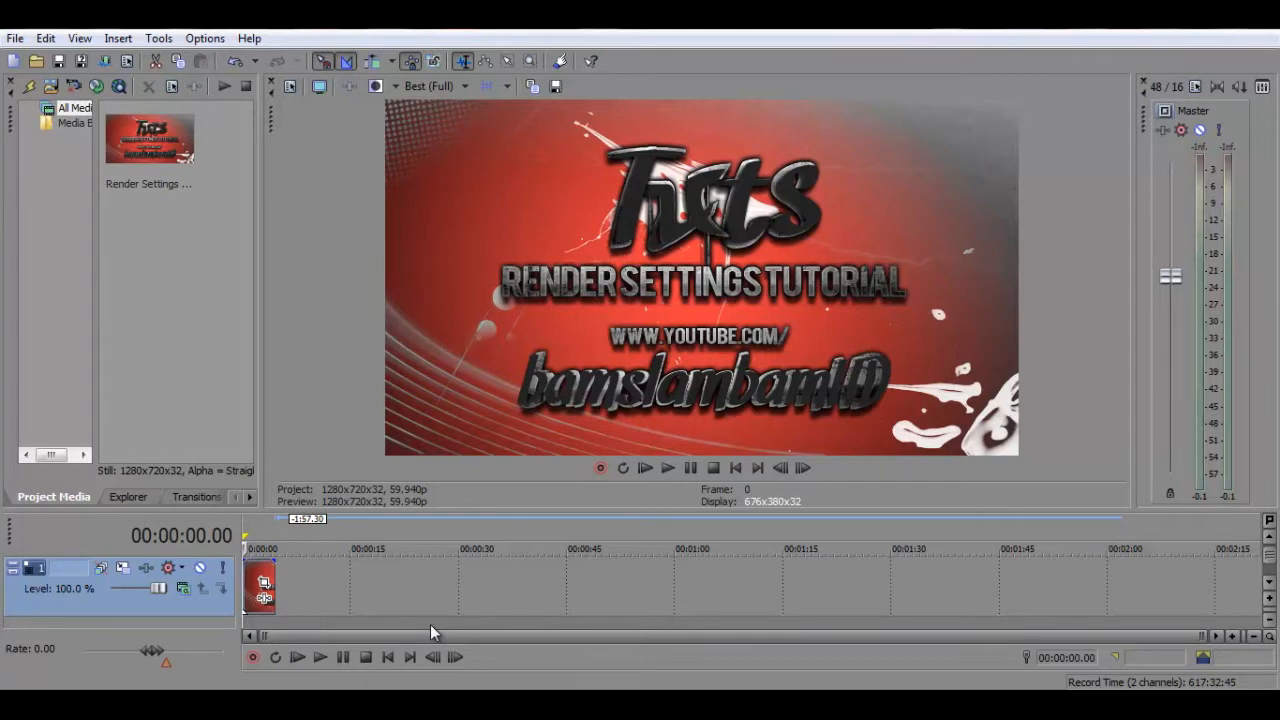
mouse_move(156, 164)
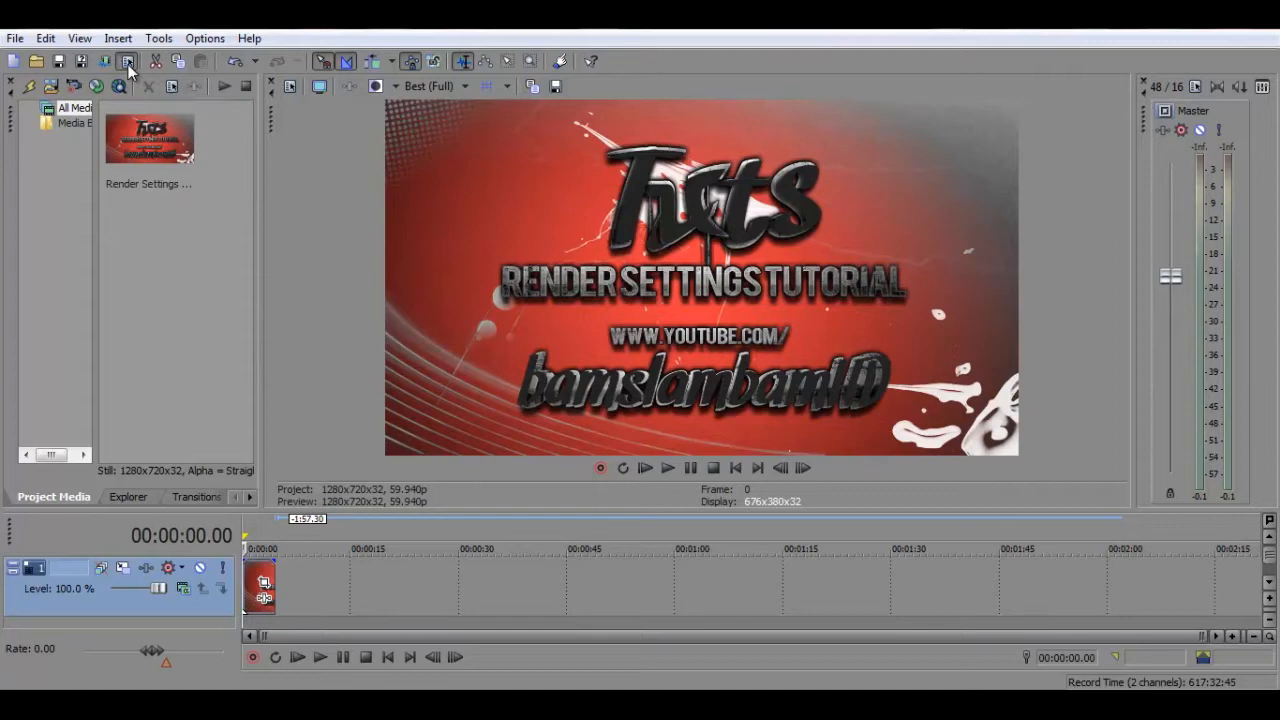
Confirm the project properties at 1280×720, 59.94 fps with Best rendering quality.
click(128, 60)
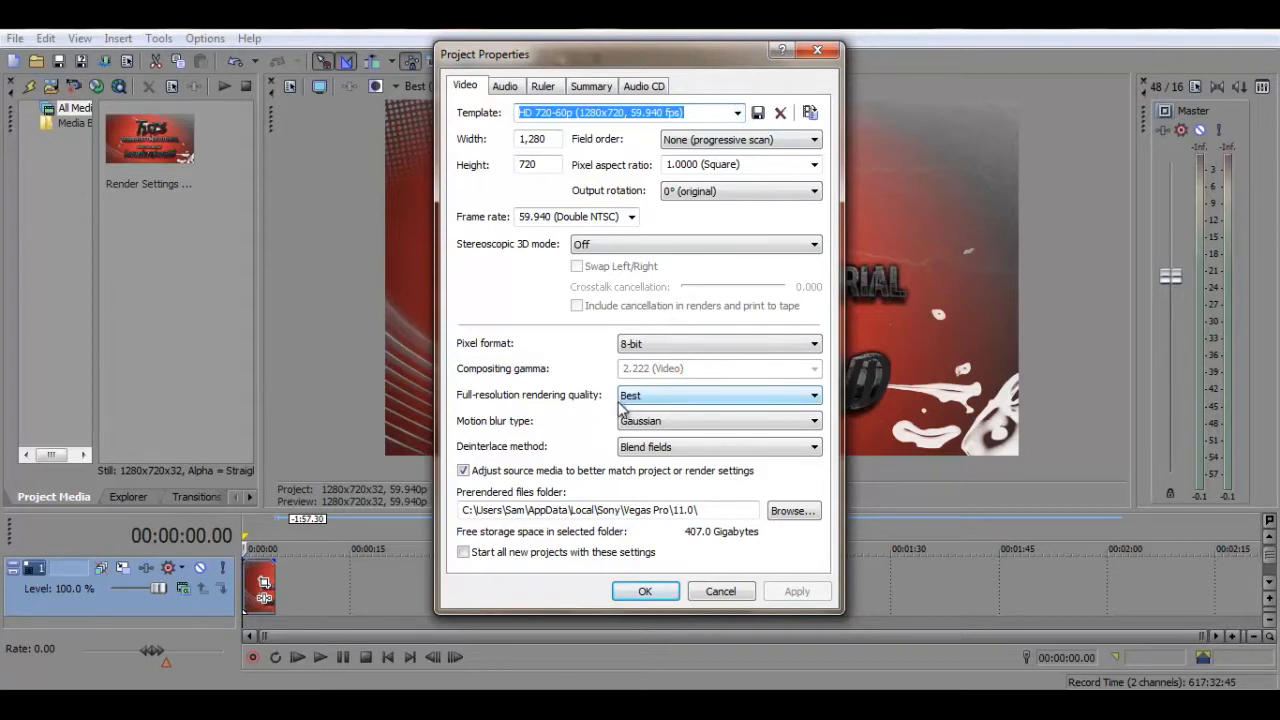
mouse_move(638, 404)
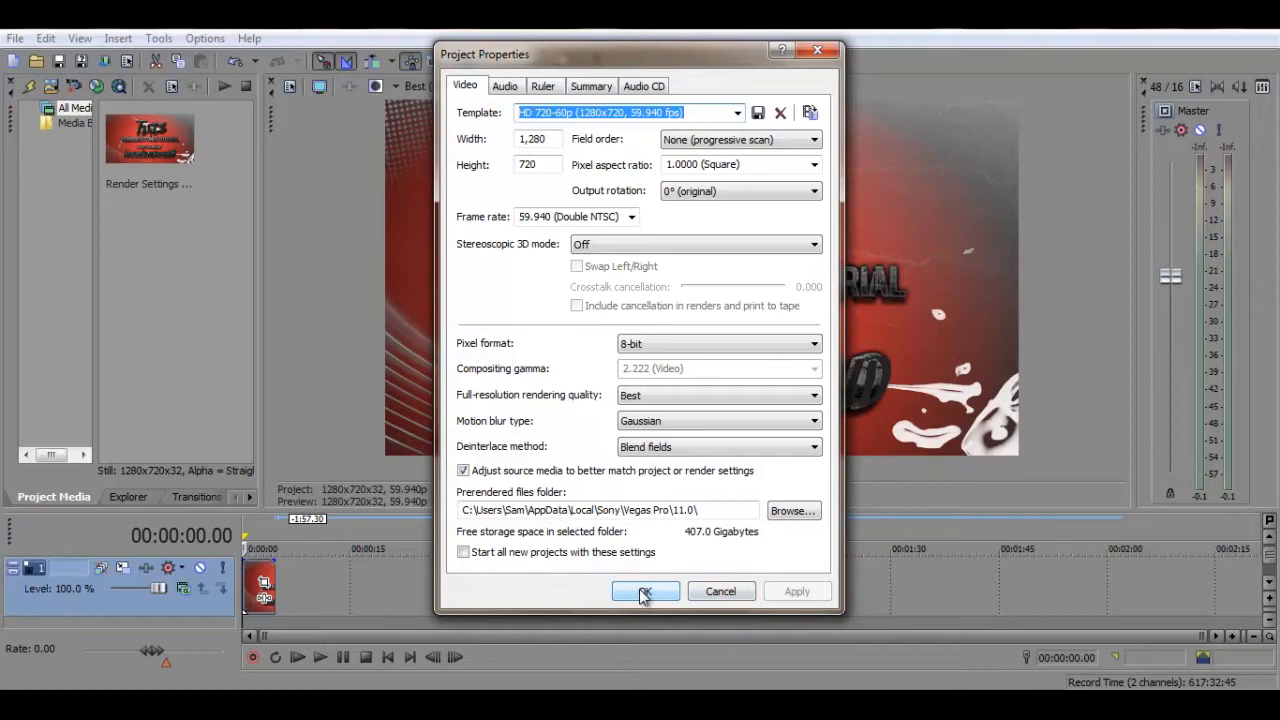
click(644, 592)
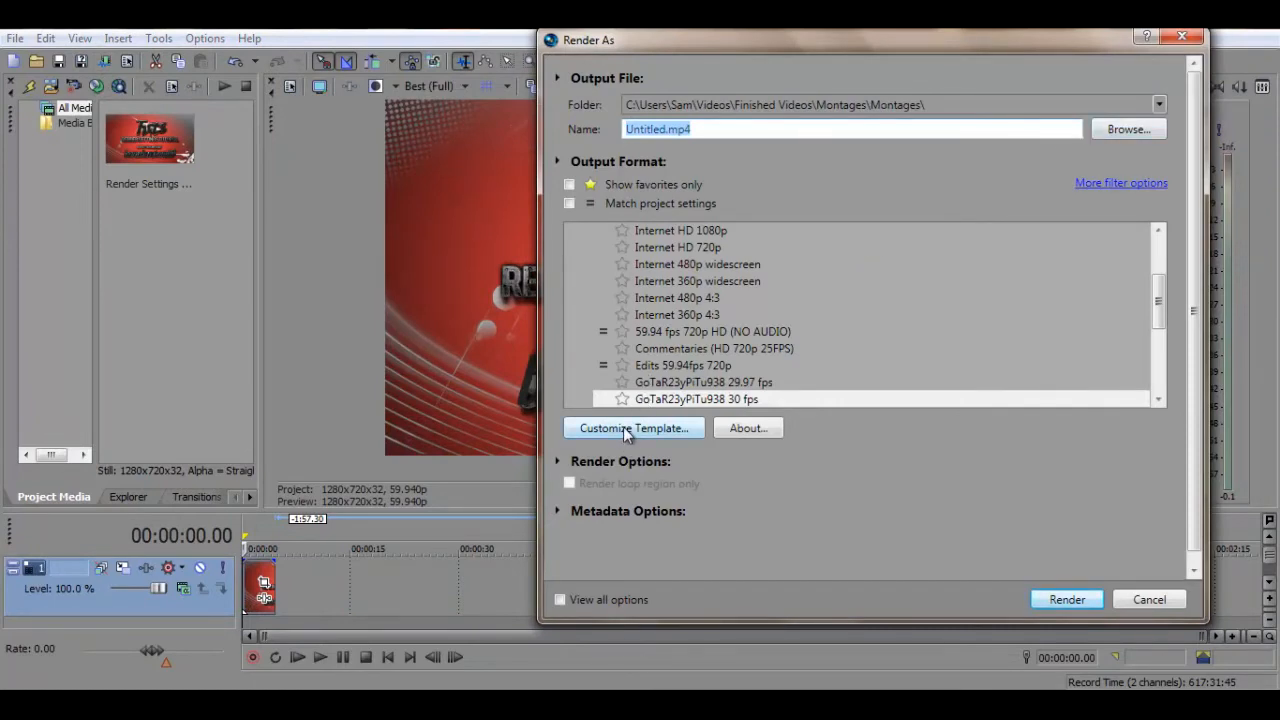
Customize the Edits 59.94fps 720p template's video to 1280×720 with a variable 5,000,000 bps bit rate.
click(684, 364)
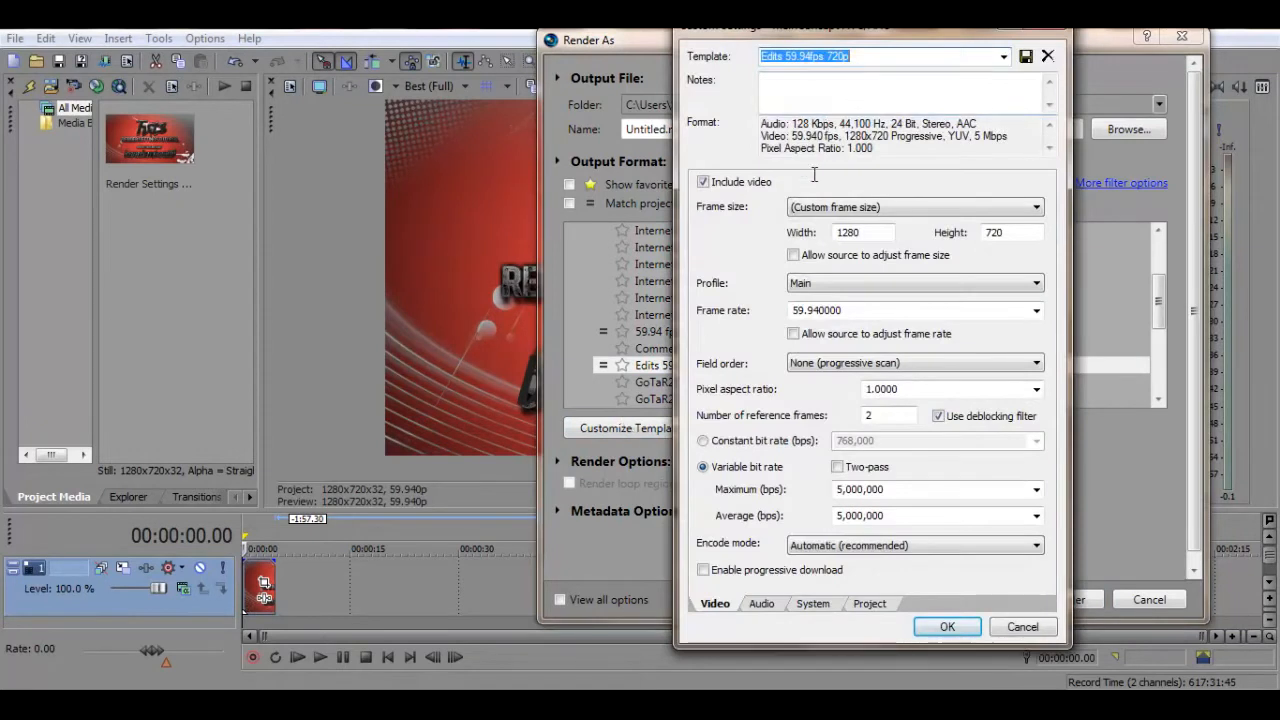
mouse_move(758, 200)
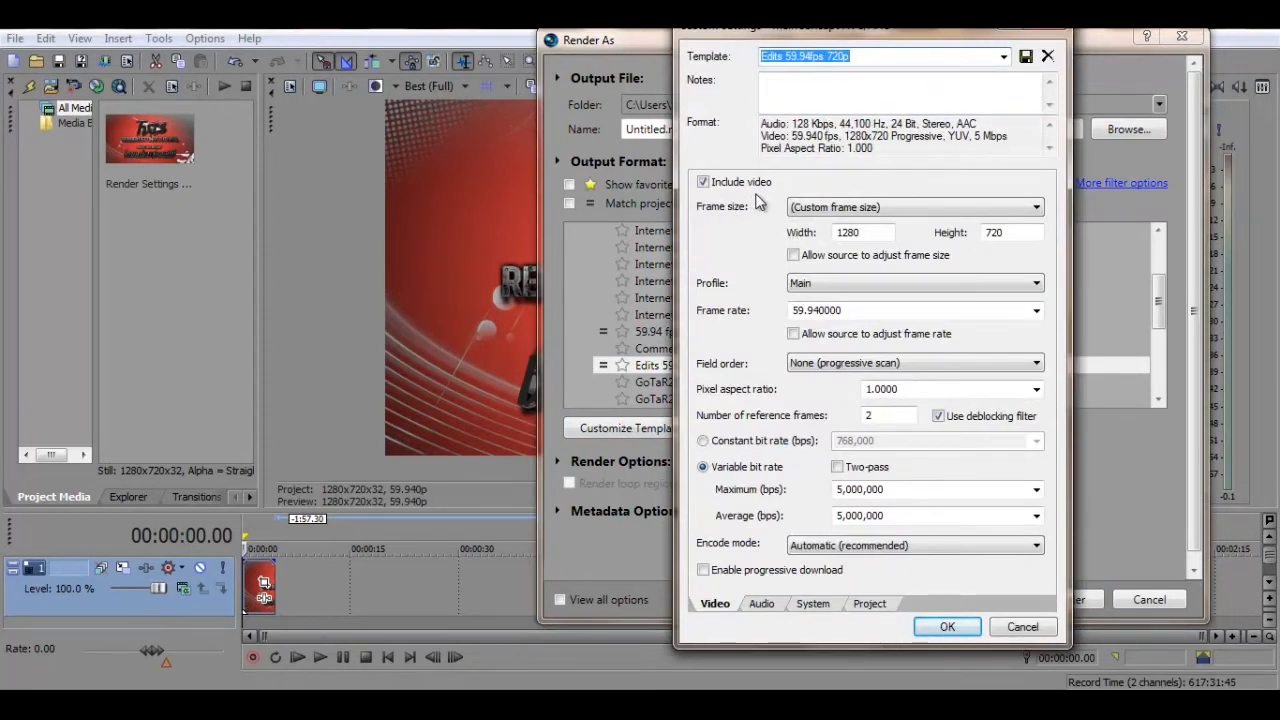
mouse_move(760, 206)
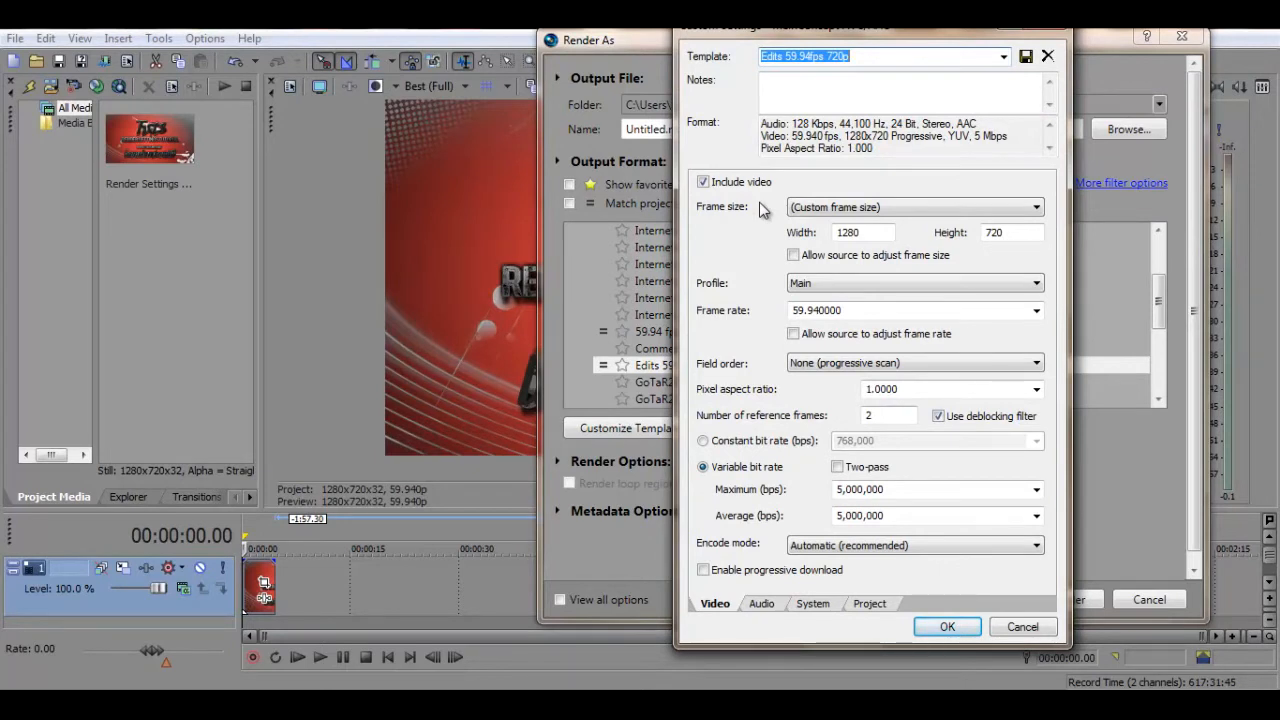
mouse_move(762, 278)
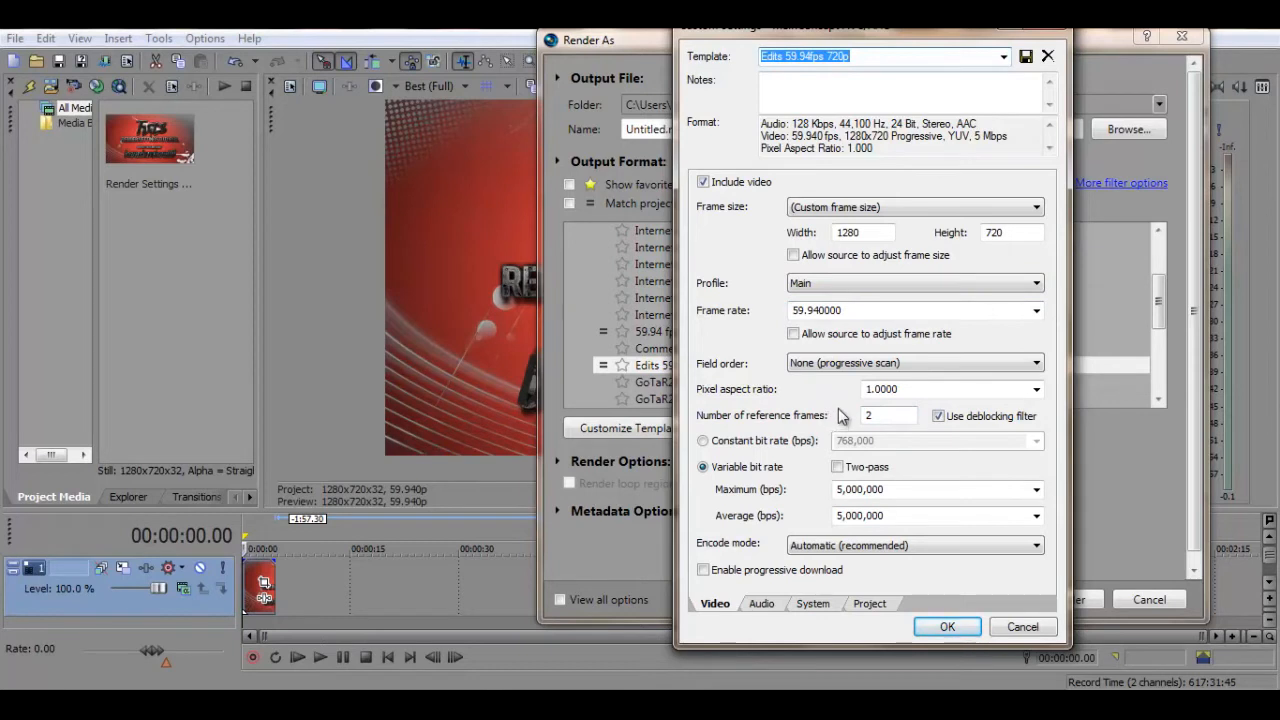
click(936, 414)
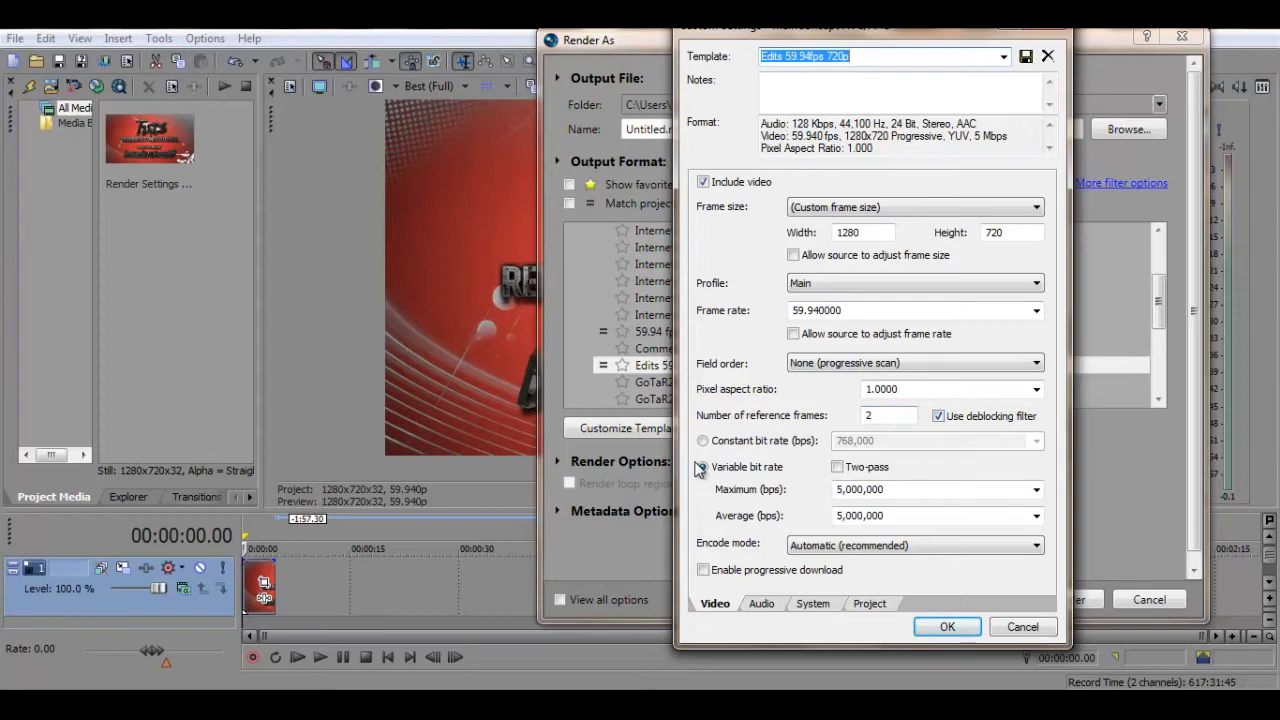
click(704, 466)
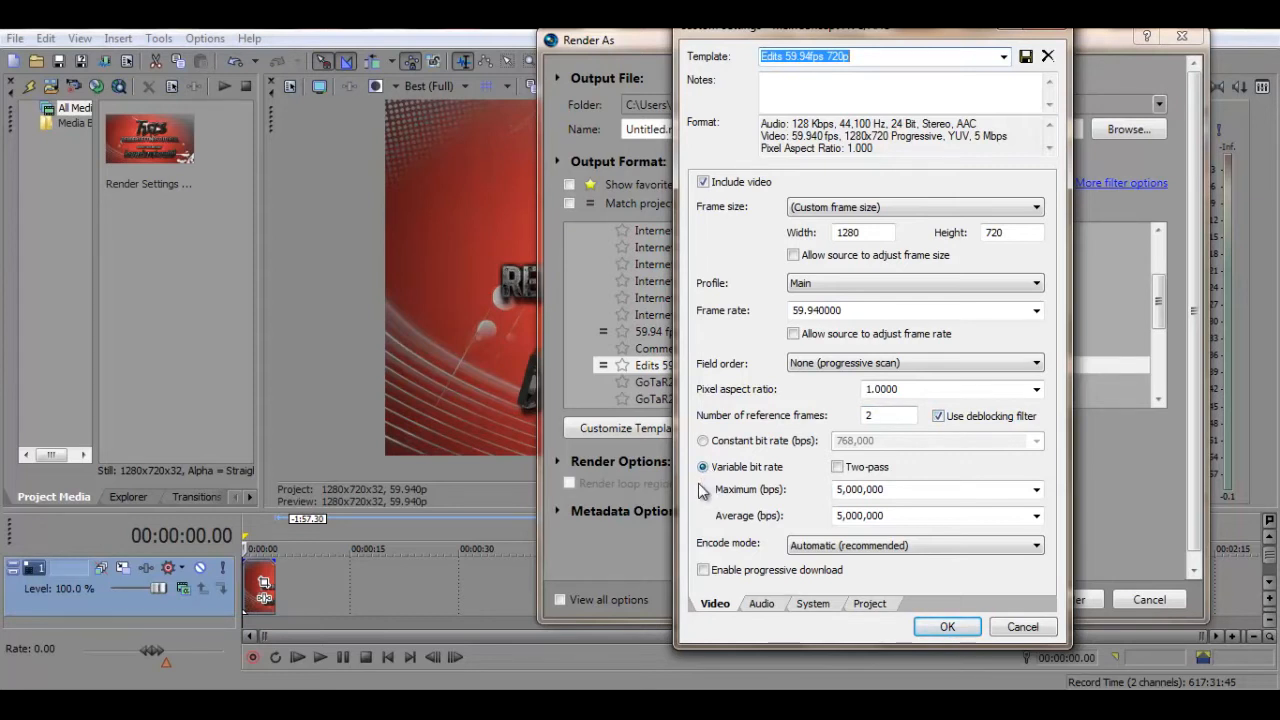
mouse_move(708, 512)
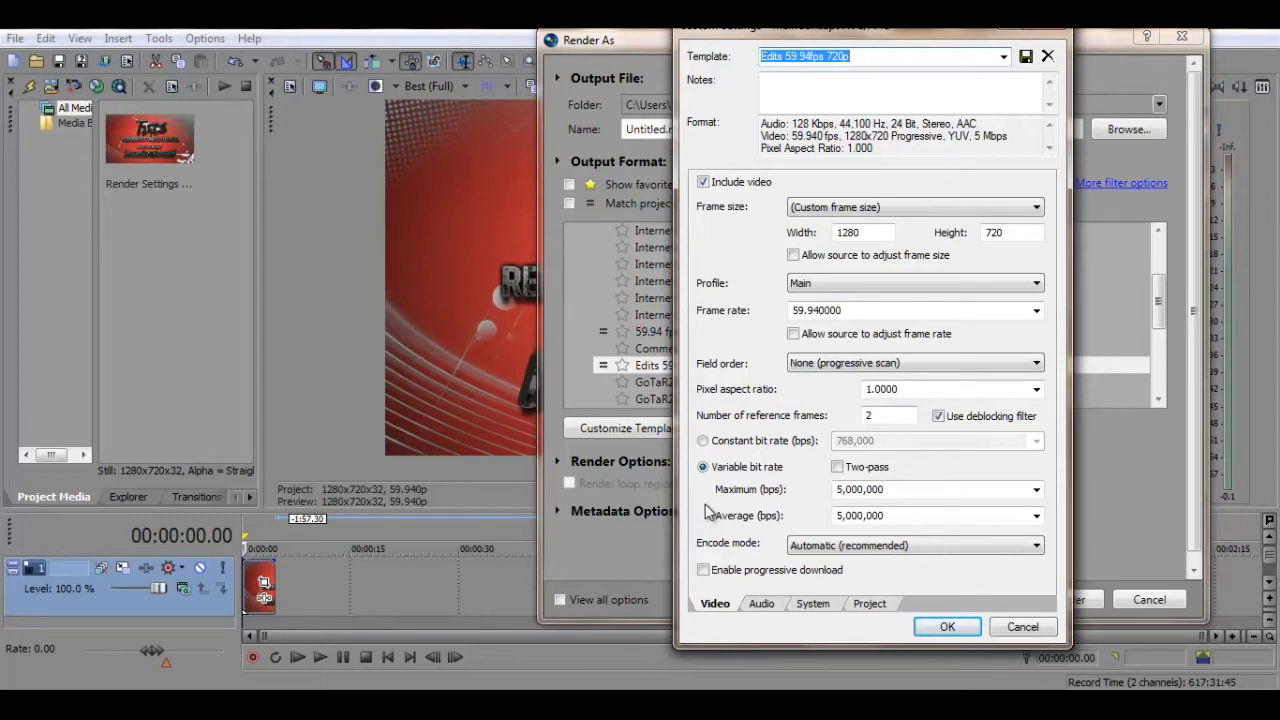
Review the Audio, System and Project settings, keep Best quality, and save the template.
click(760, 604)
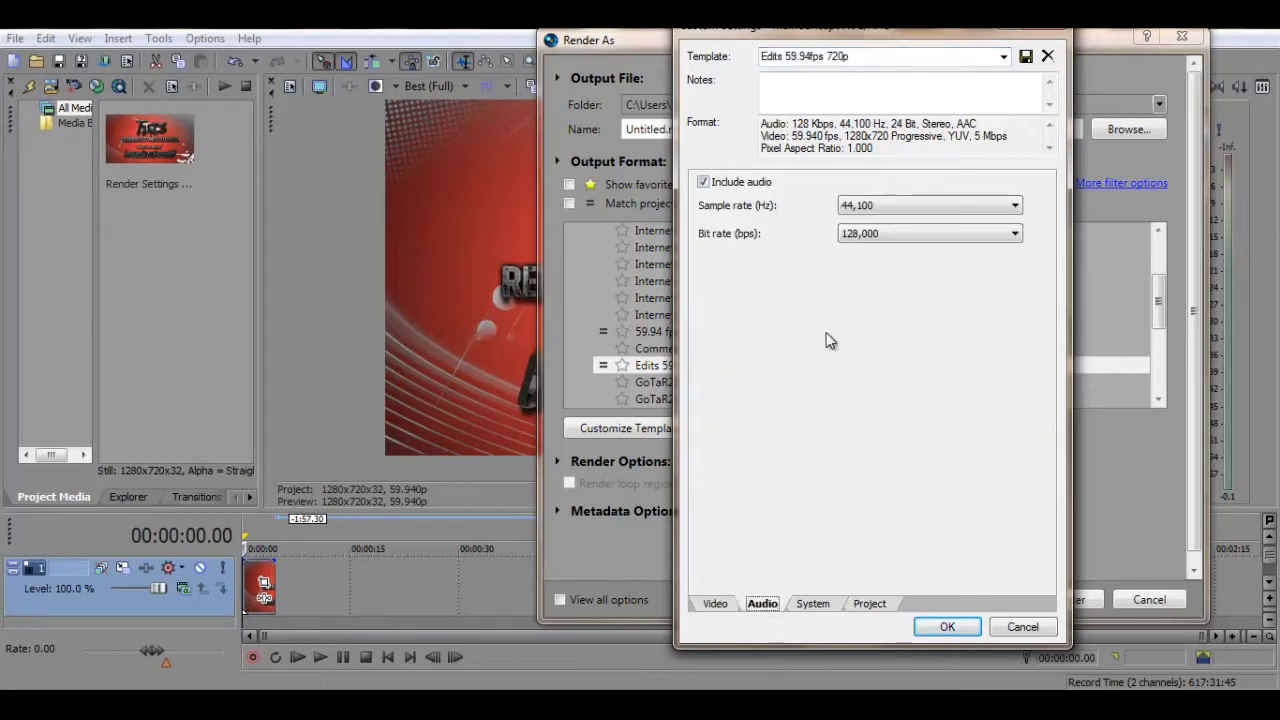
mouse_move(820, 240)
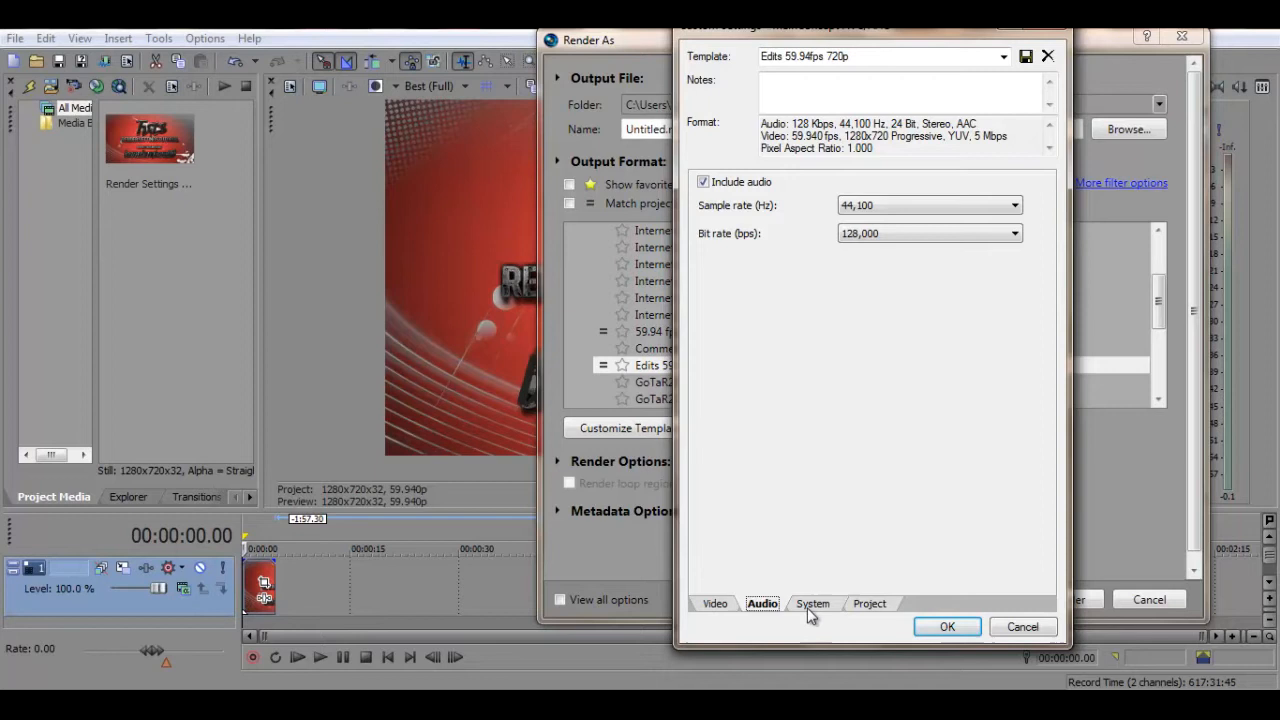
click(812, 604)
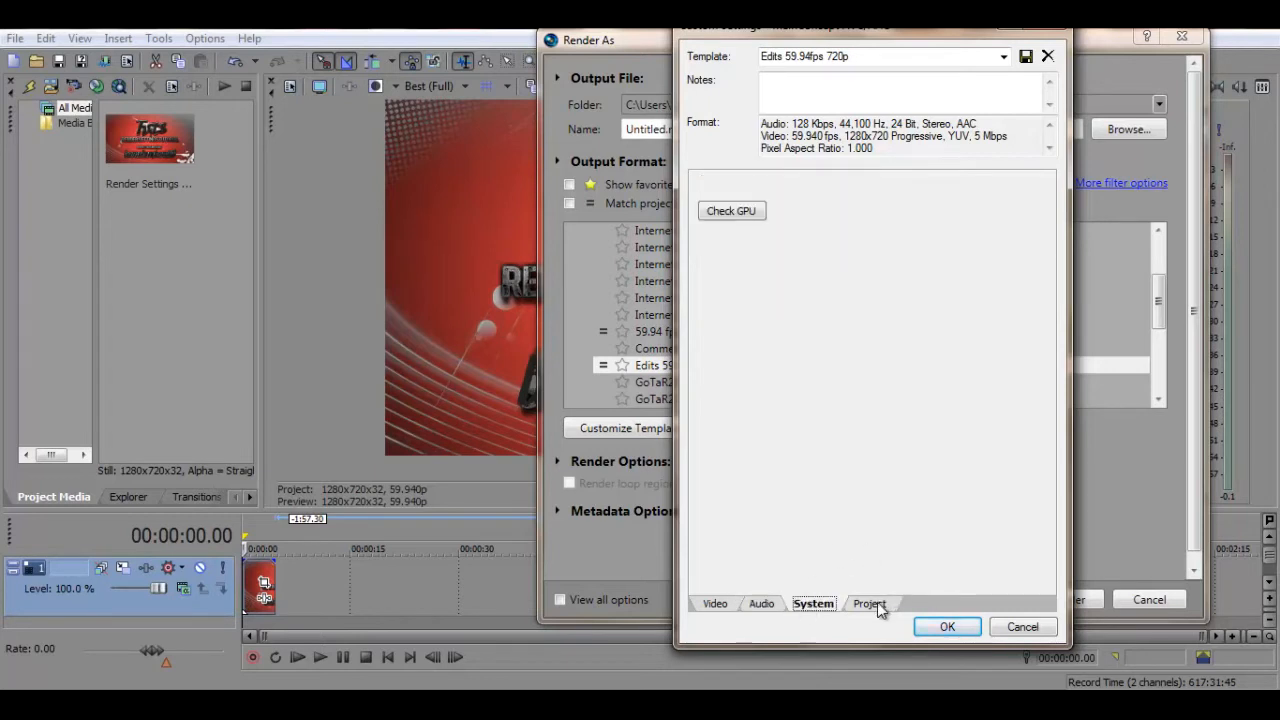
click(868, 604)
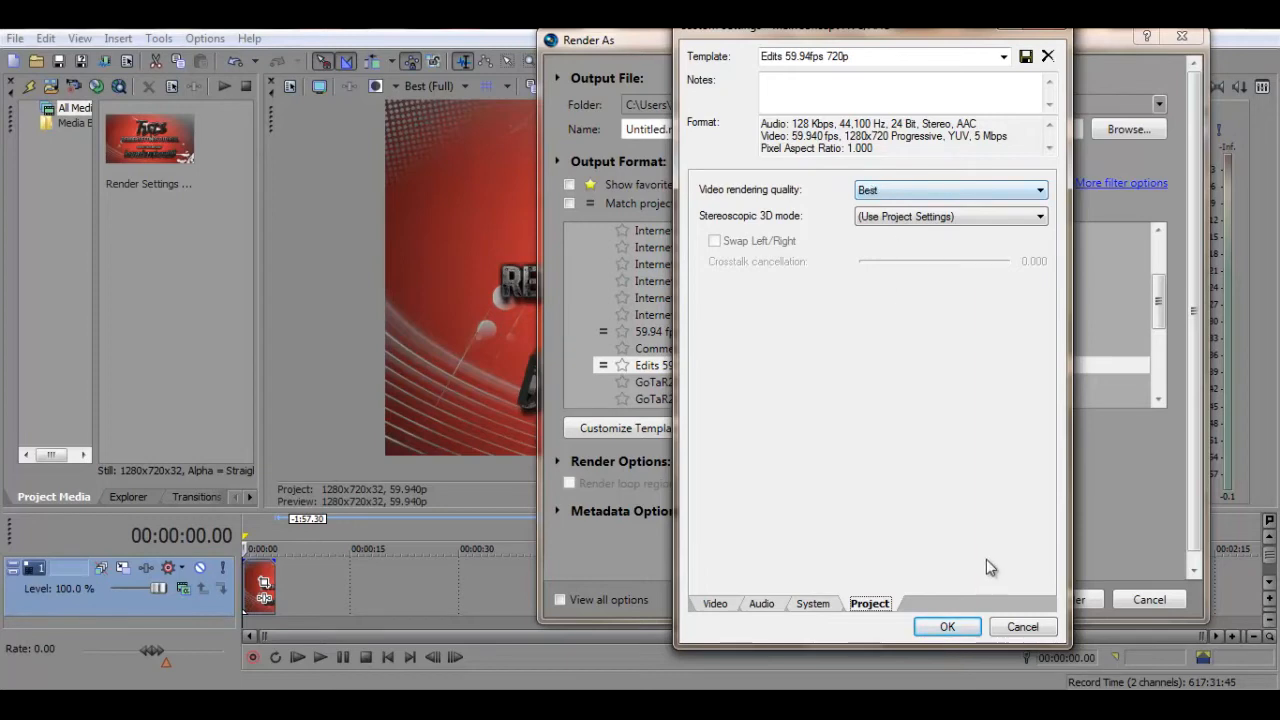
click(948, 626)
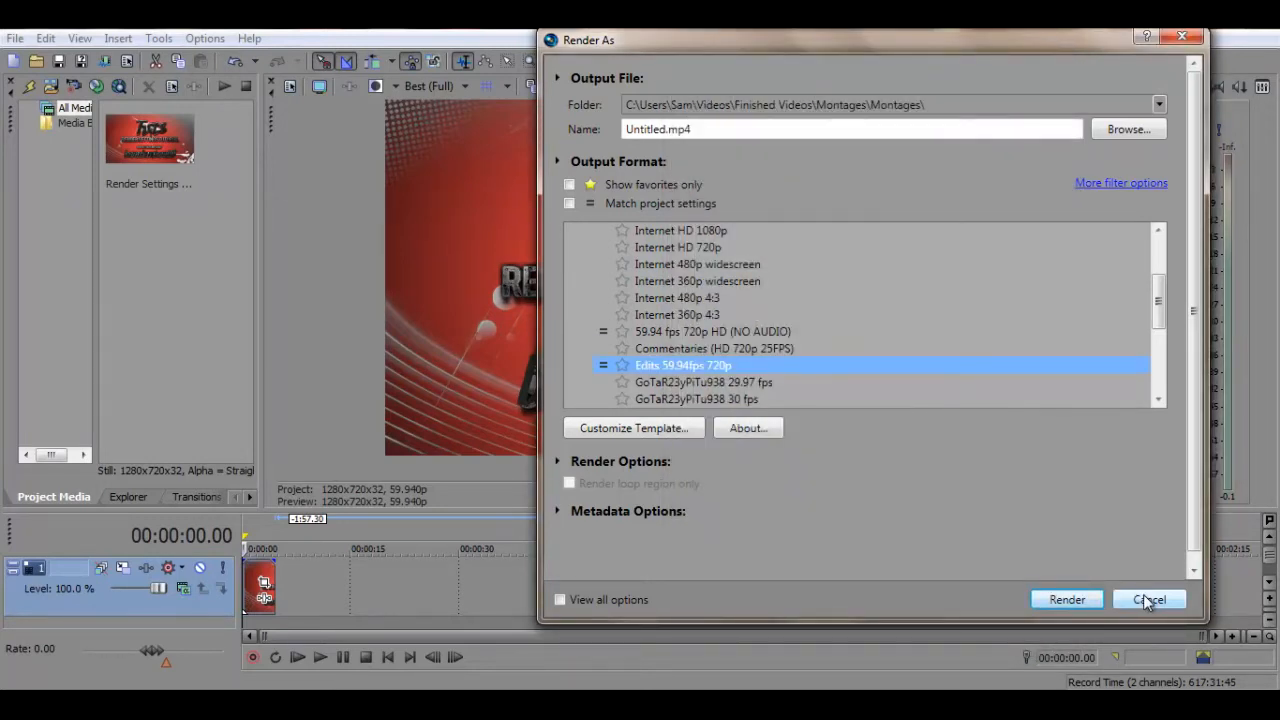
Cancel the Render As dialog without rendering.
click(1148, 600)
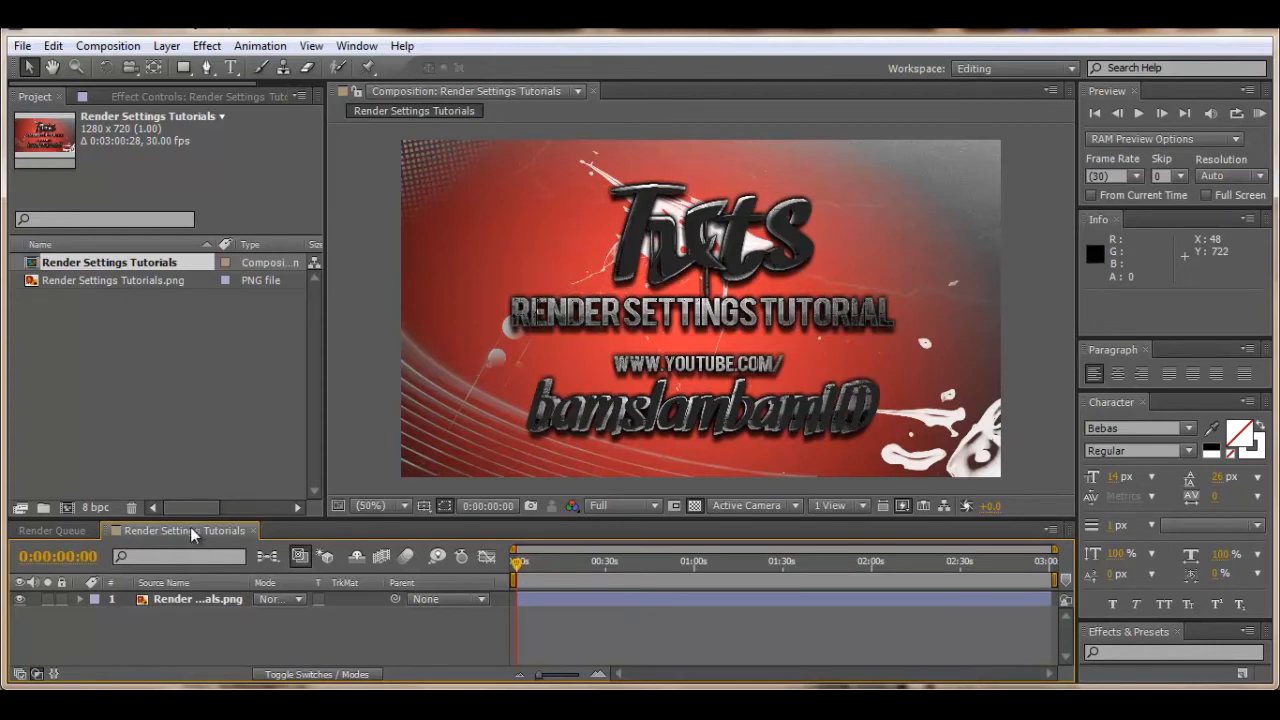
Queue the Render Settings Tutorials composition and bring up its Output Module Settings.
click(108, 44)
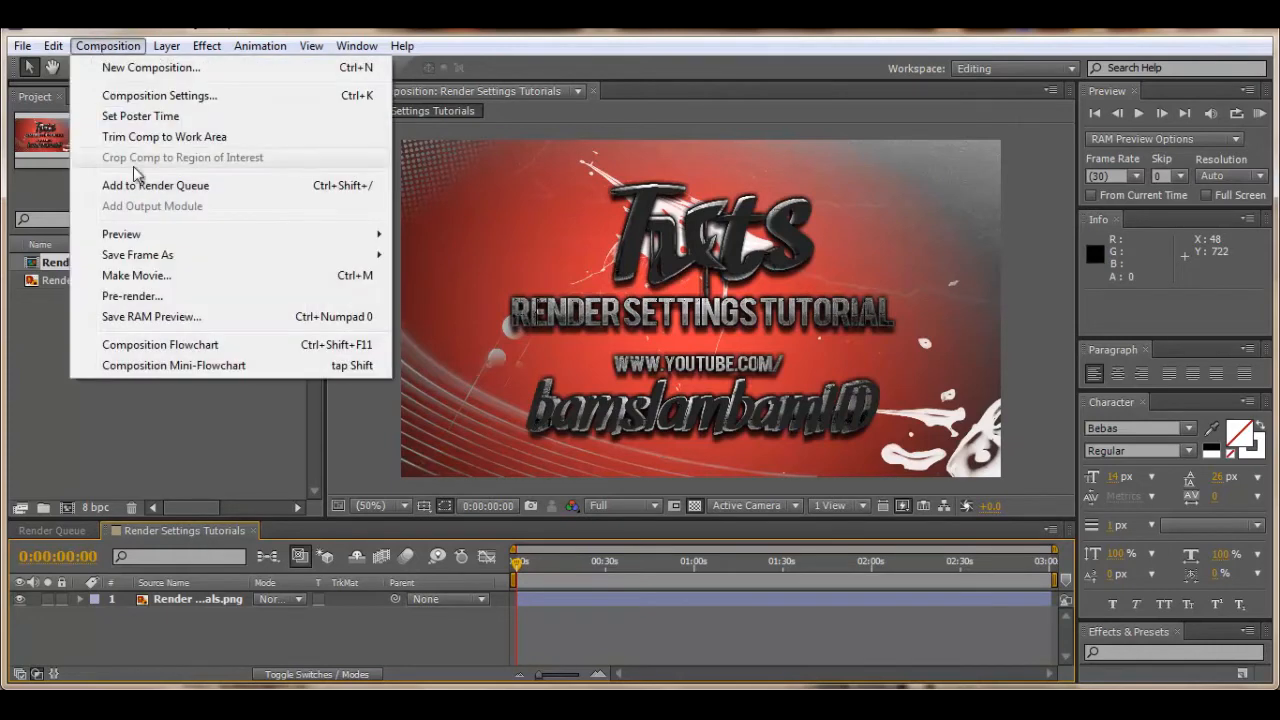
click(156, 184)
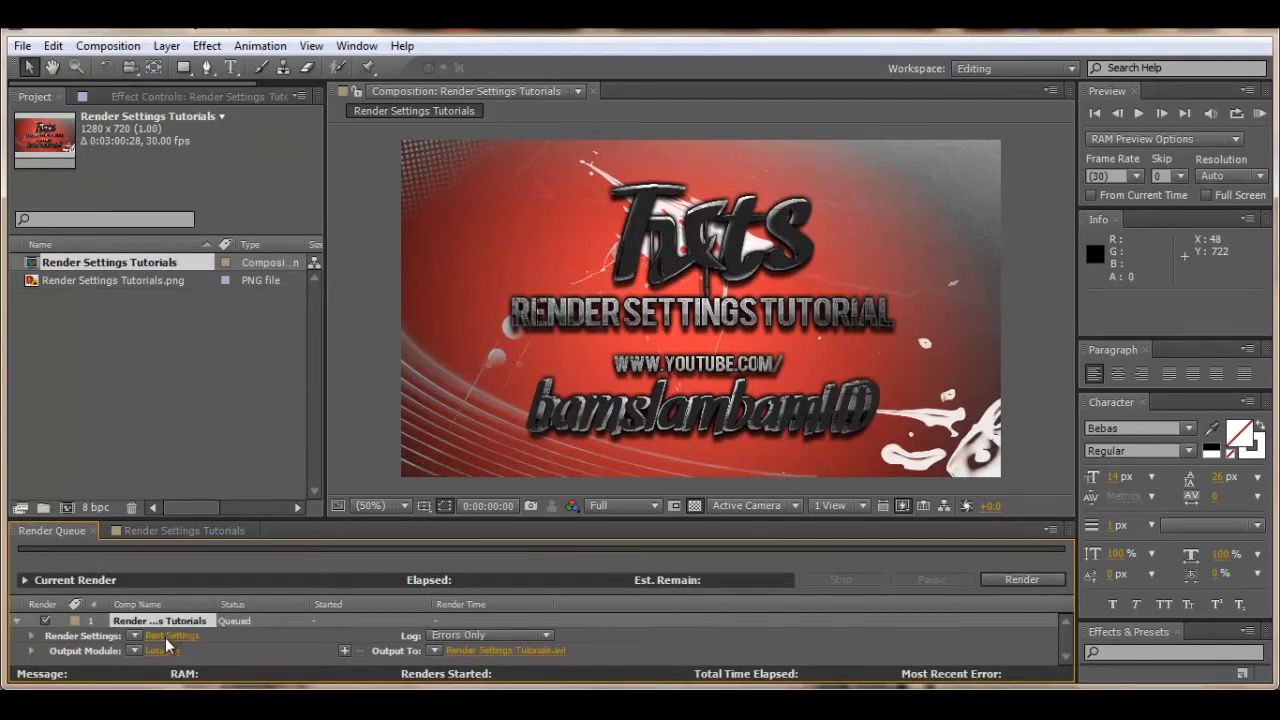
click(172, 636)
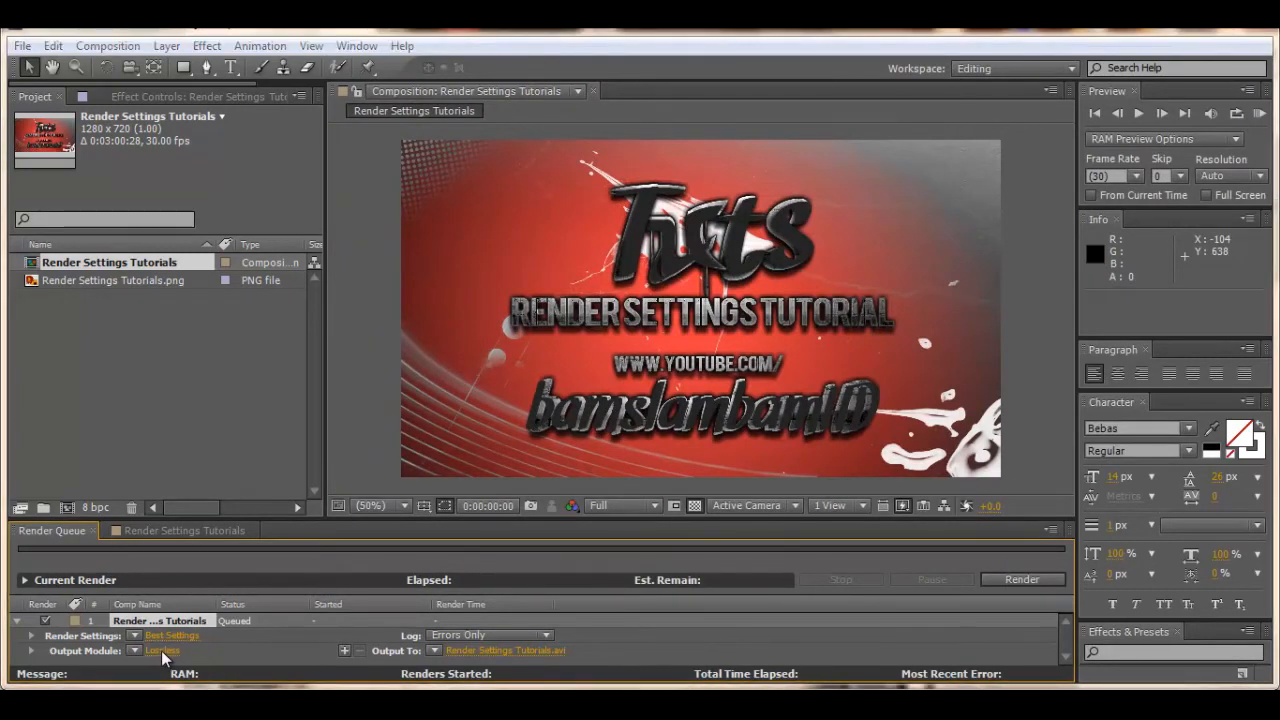
click(162, 650)
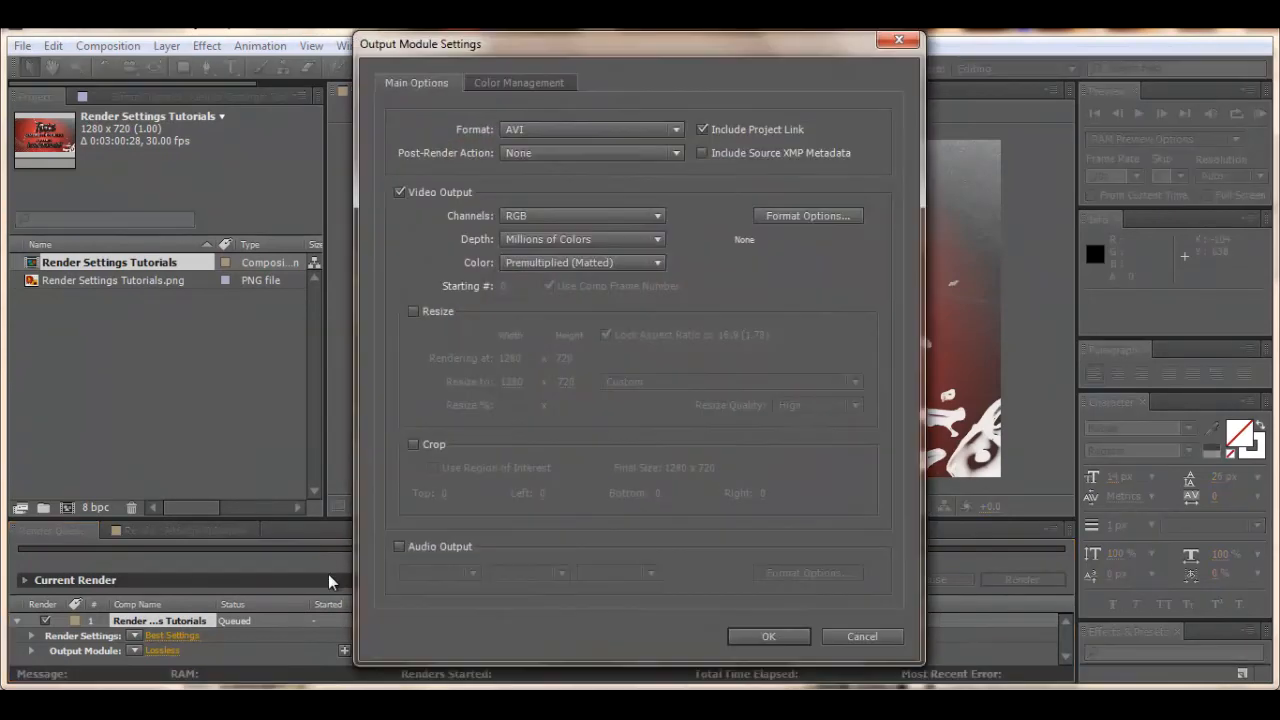
Change the output format from AVI to H.264 and bring up its codec options.
click(590, 128)
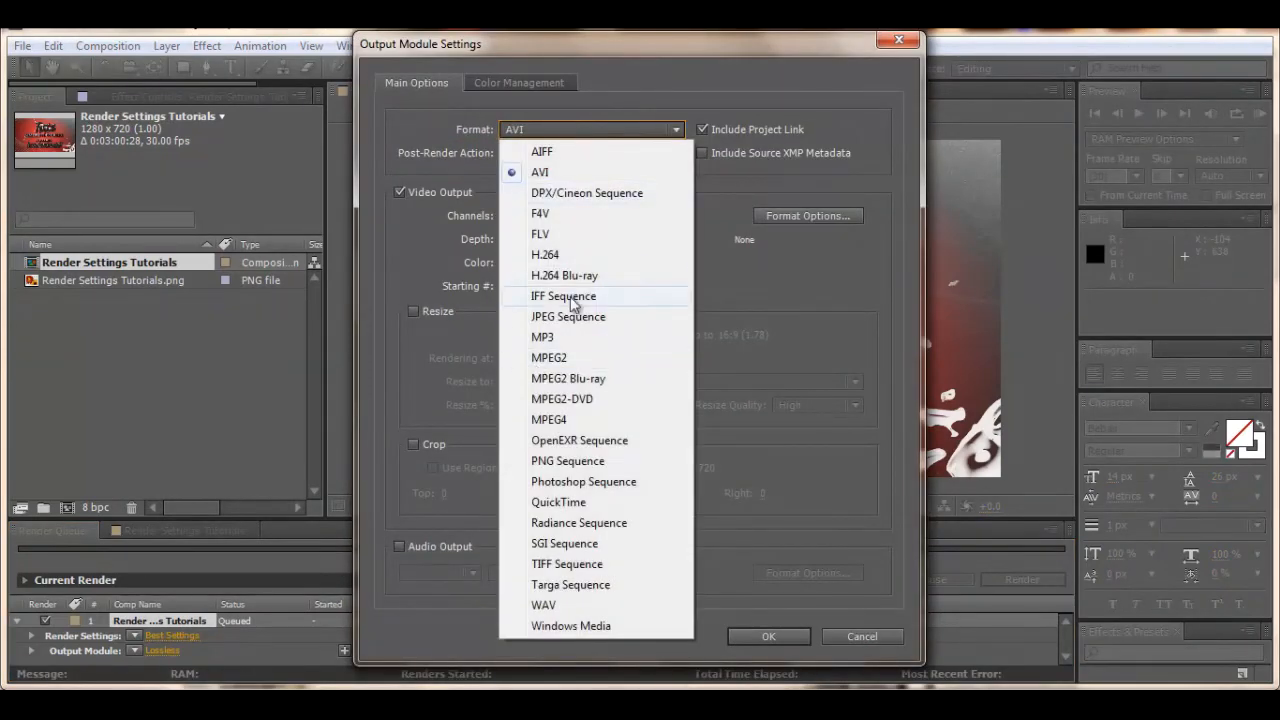
click(544, 254)
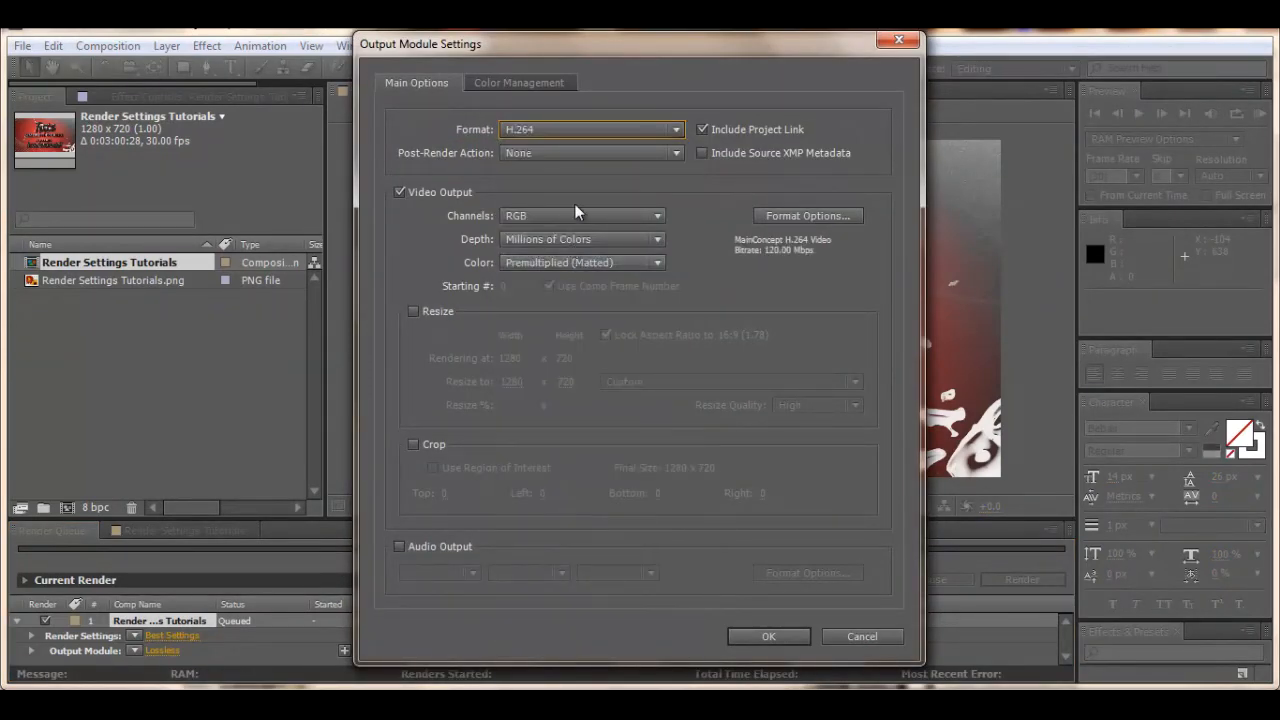
mouse_move(752, 192)
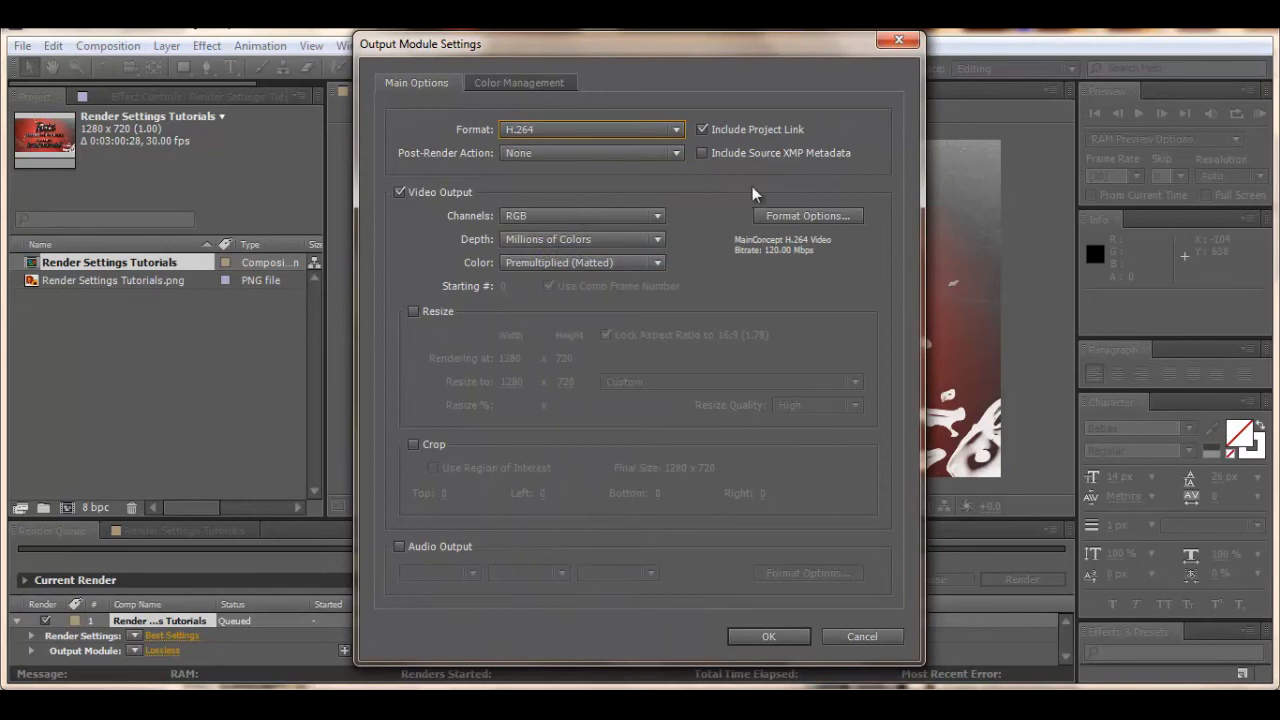
click(808, 216)
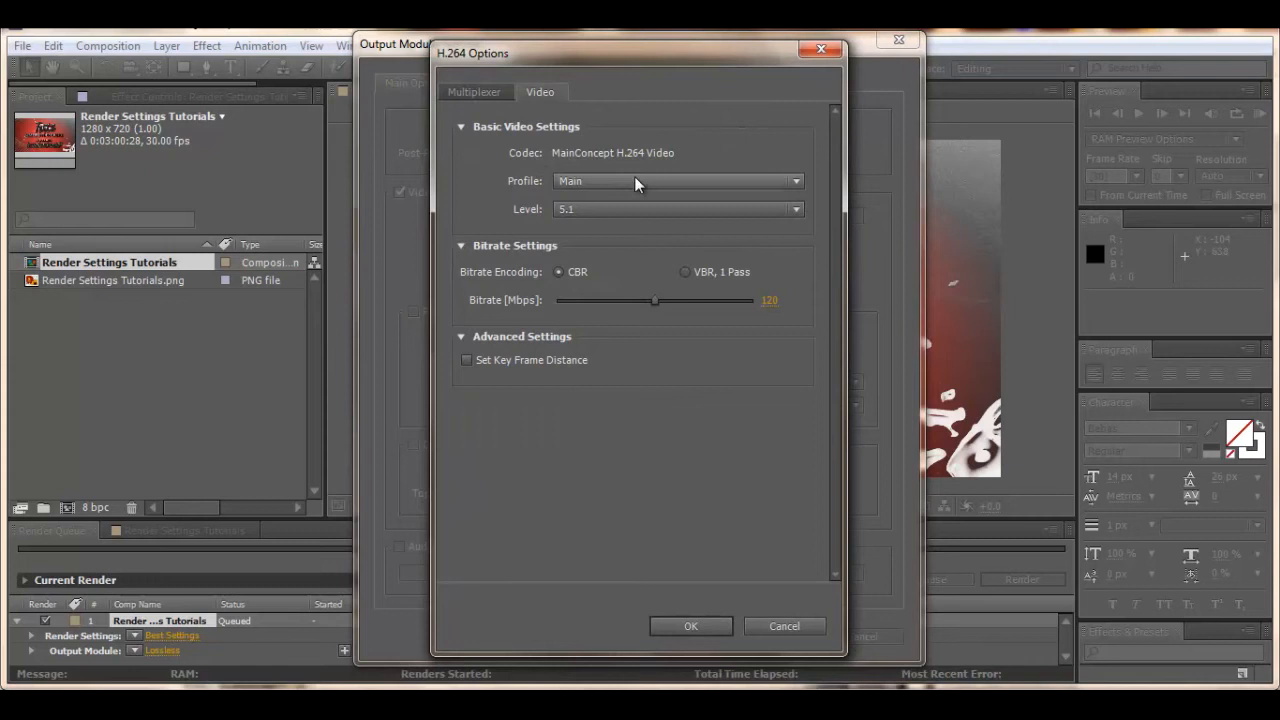
mouse_move(680, 184)
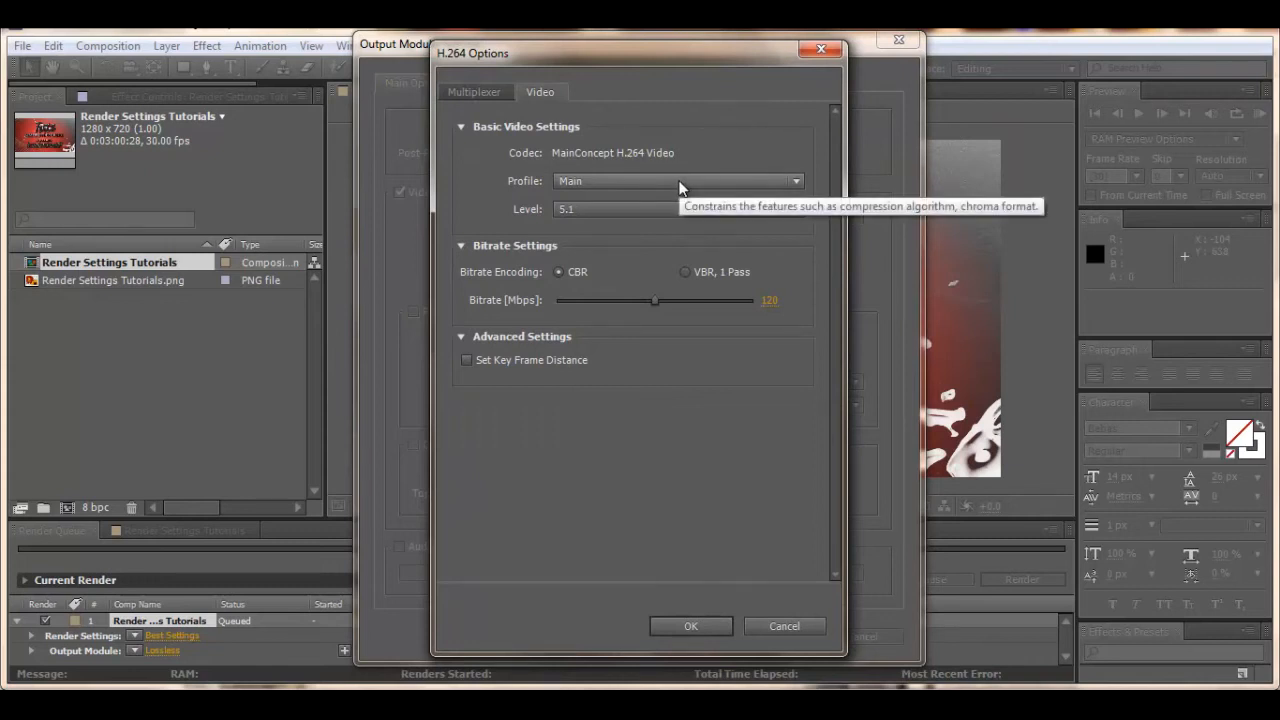
mouse_move(600, 268)
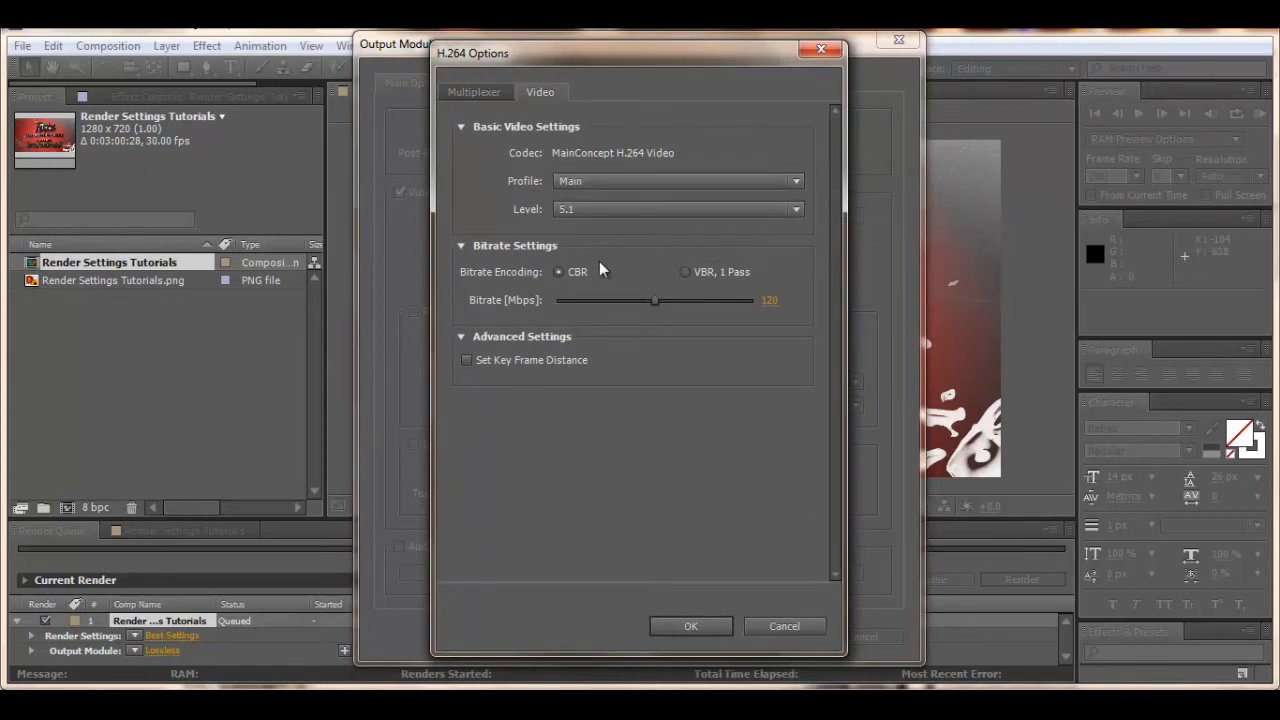
mouse_move(560, 276)
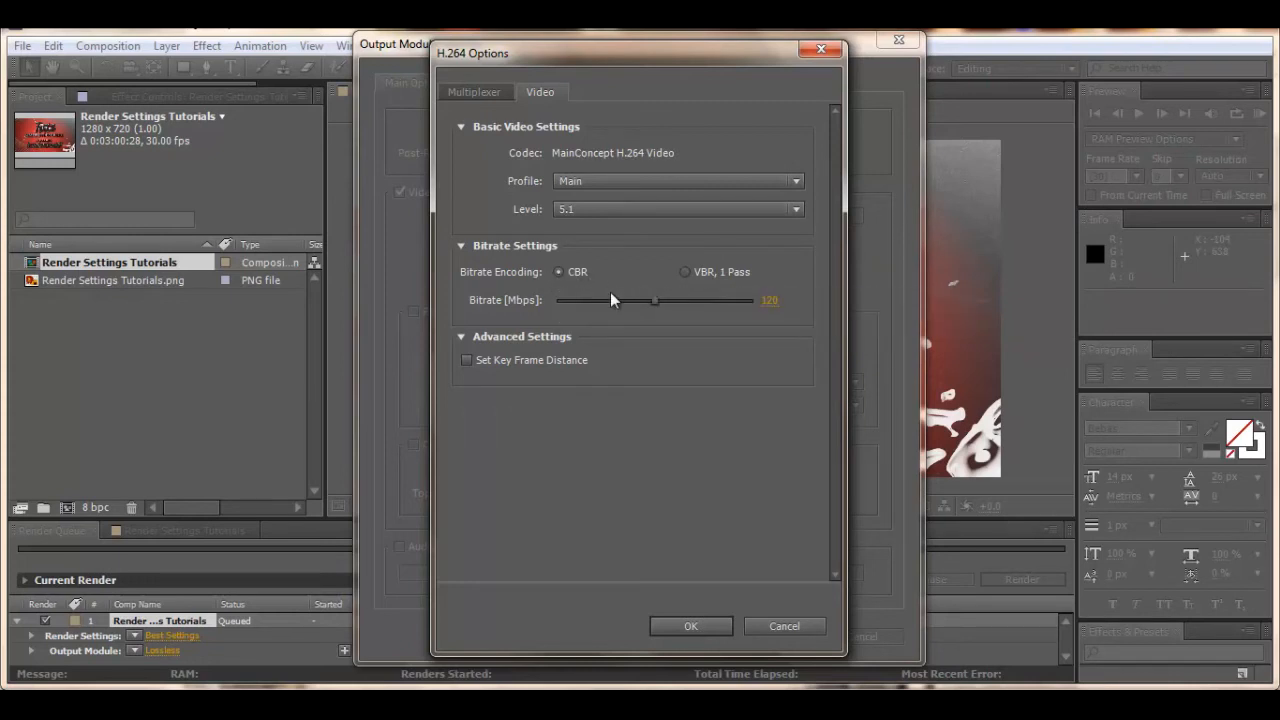
mouse_move(656, 312)
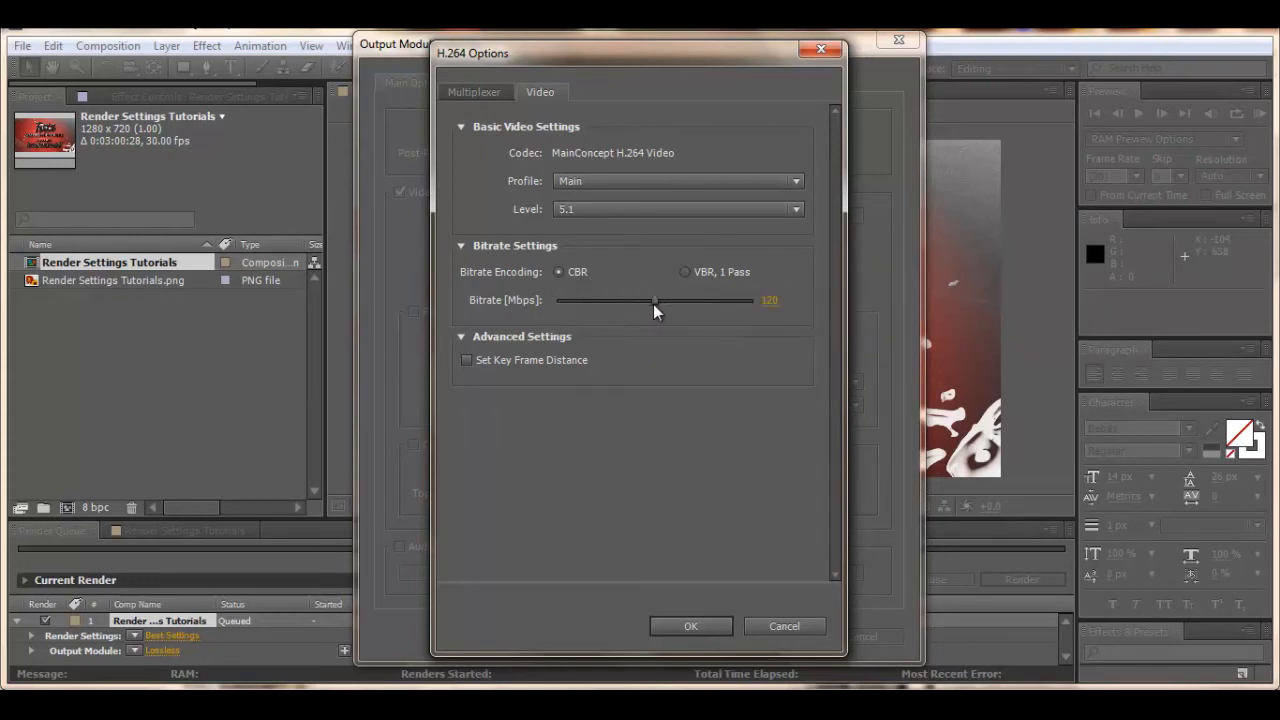
Accept H.264 video at Main profile, level 5.1, CBR bitrate.
click(690, 624)
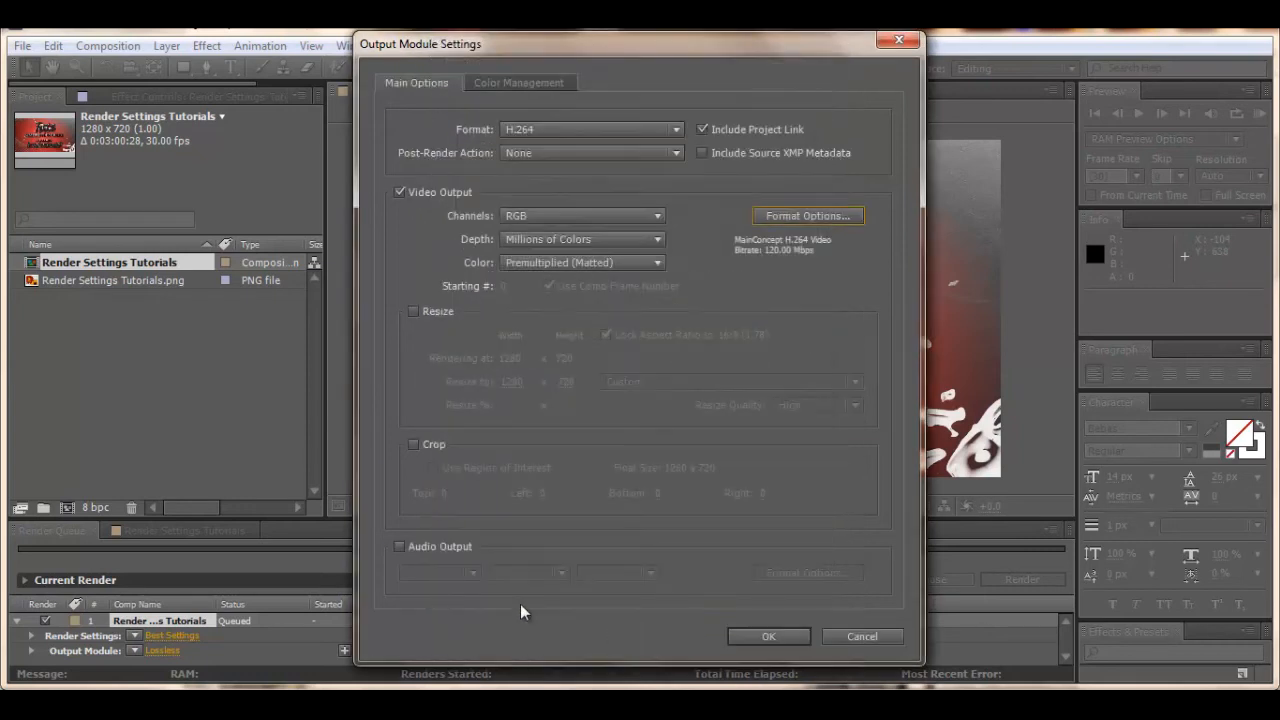
Enable audio output as 48 kHz stereo AAC at High quality, 128 kbps.
click(400, 546)
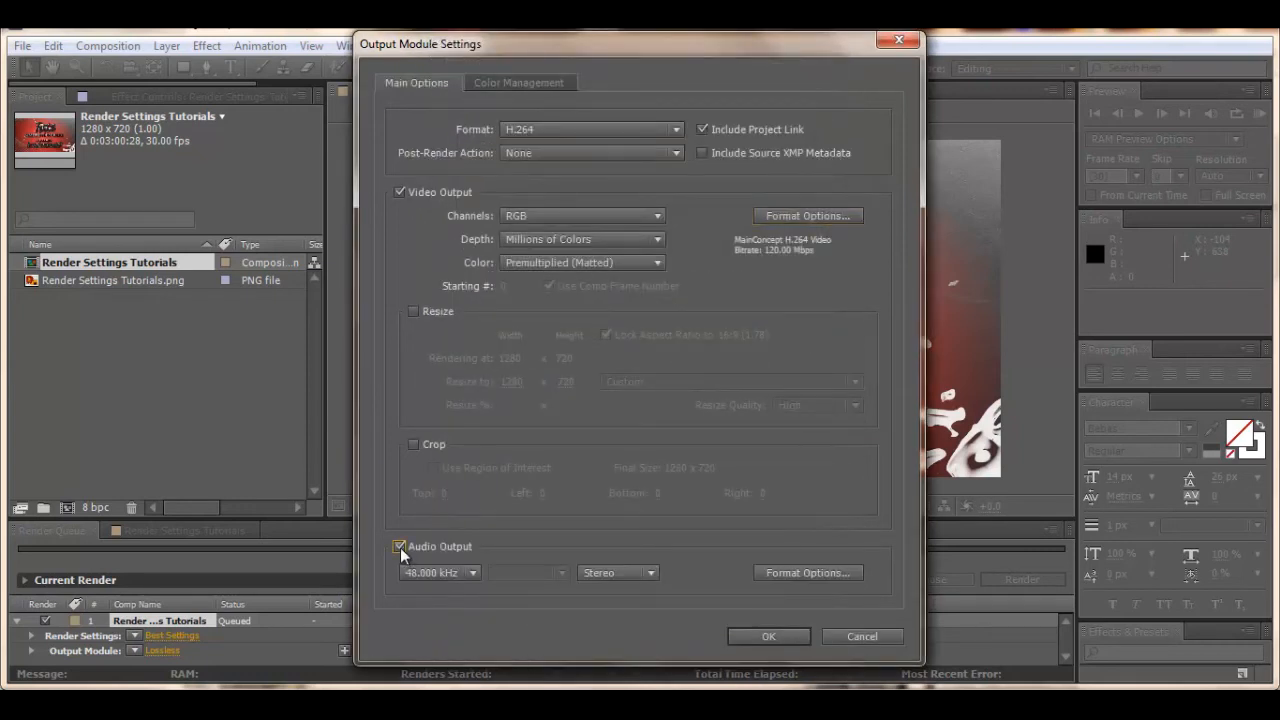
click(400, 546)
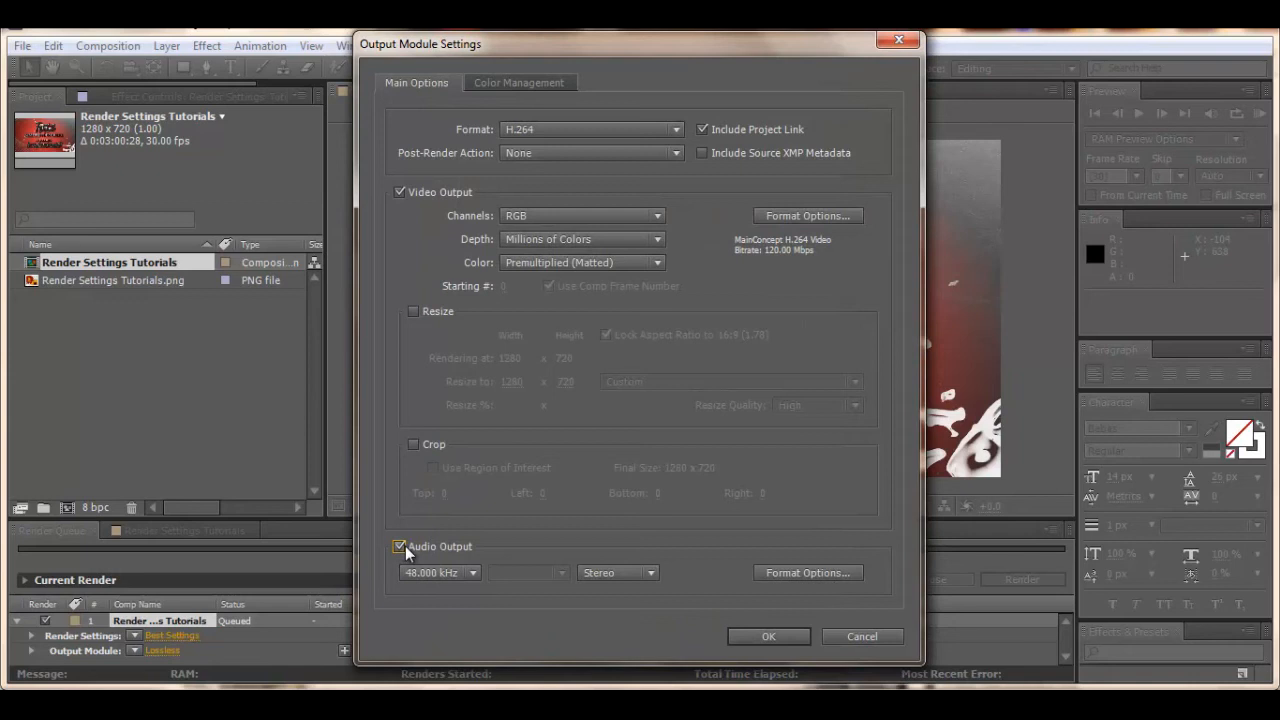
click(808, 572)
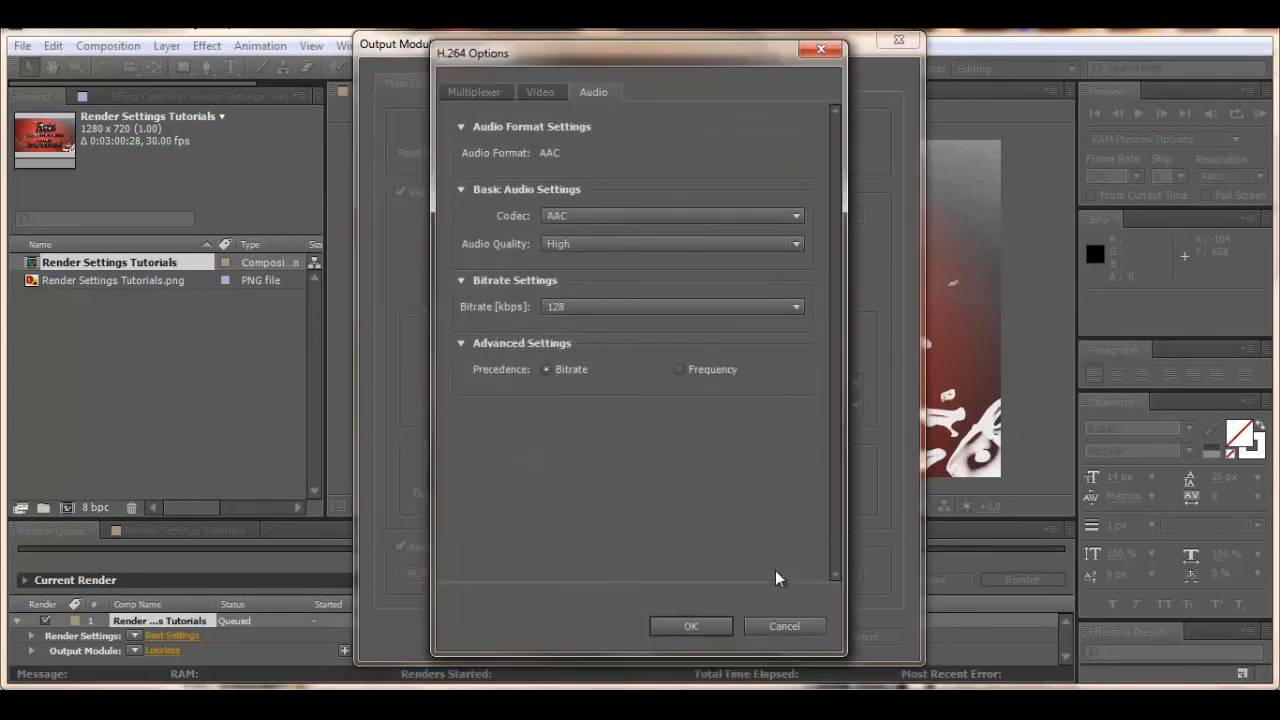
mouse_move(572, 148)
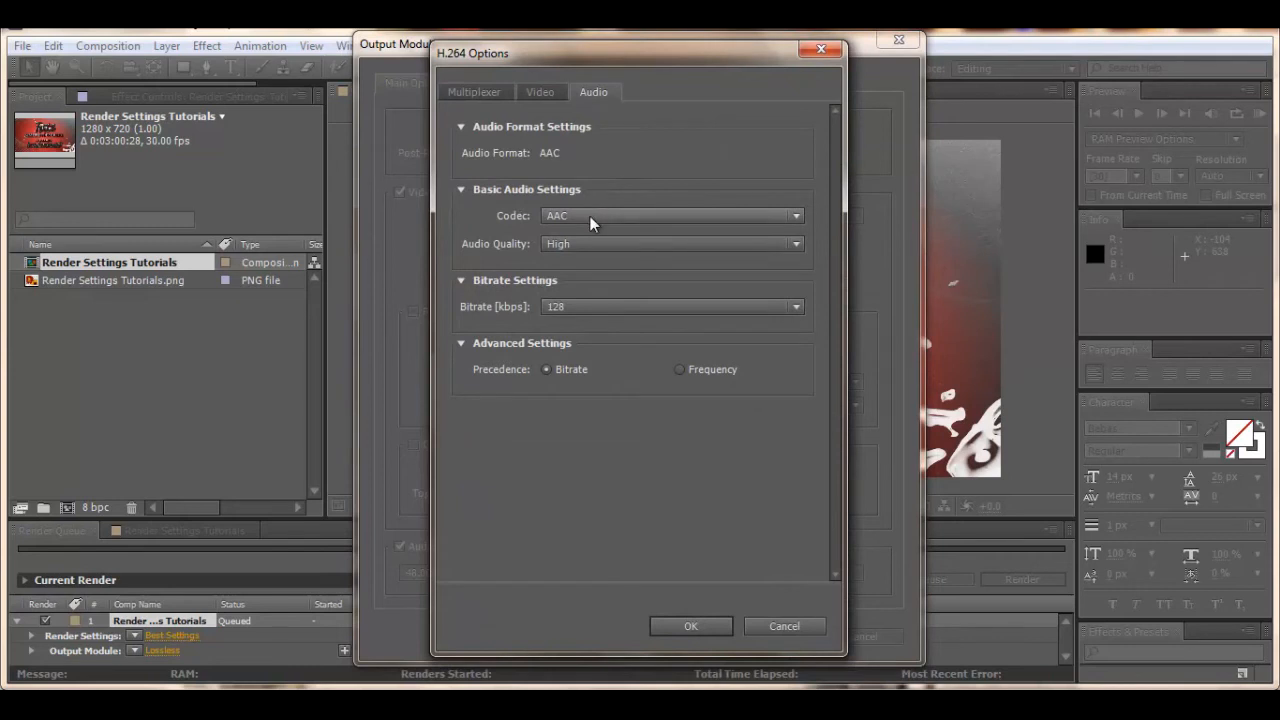
click(670, 244)
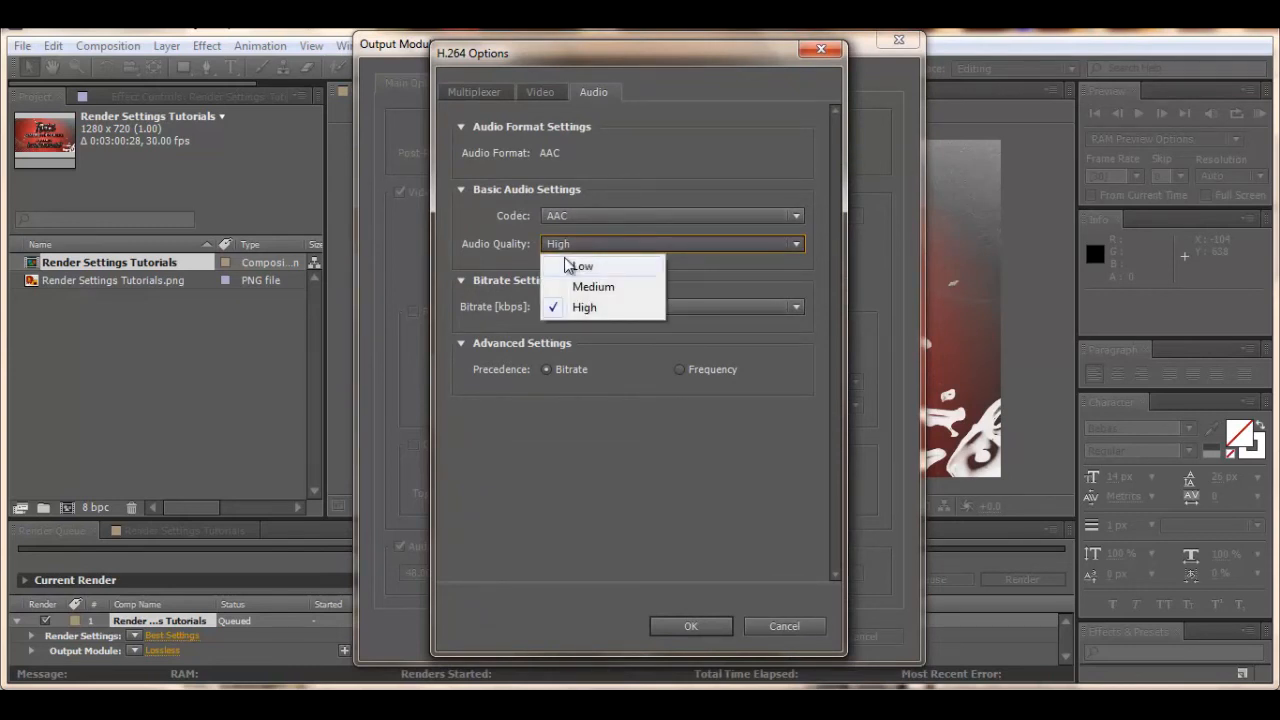
click(584, 308)
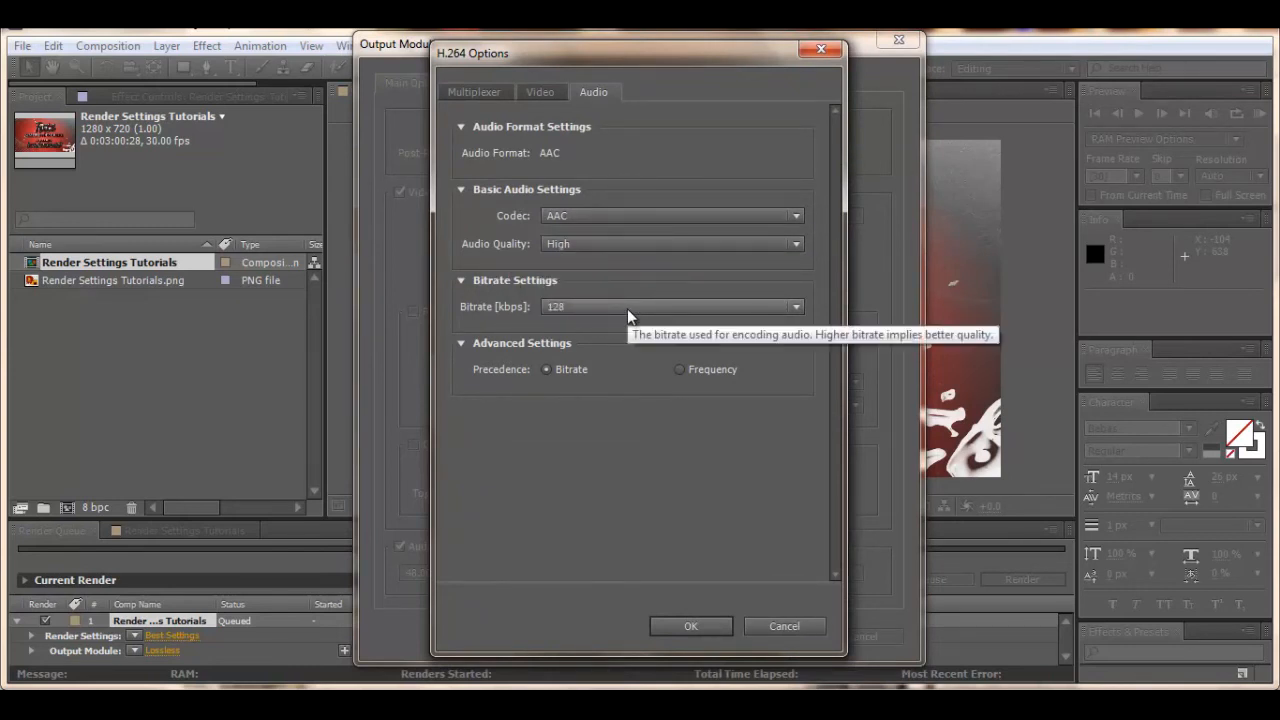
mouse_move(548, 368)
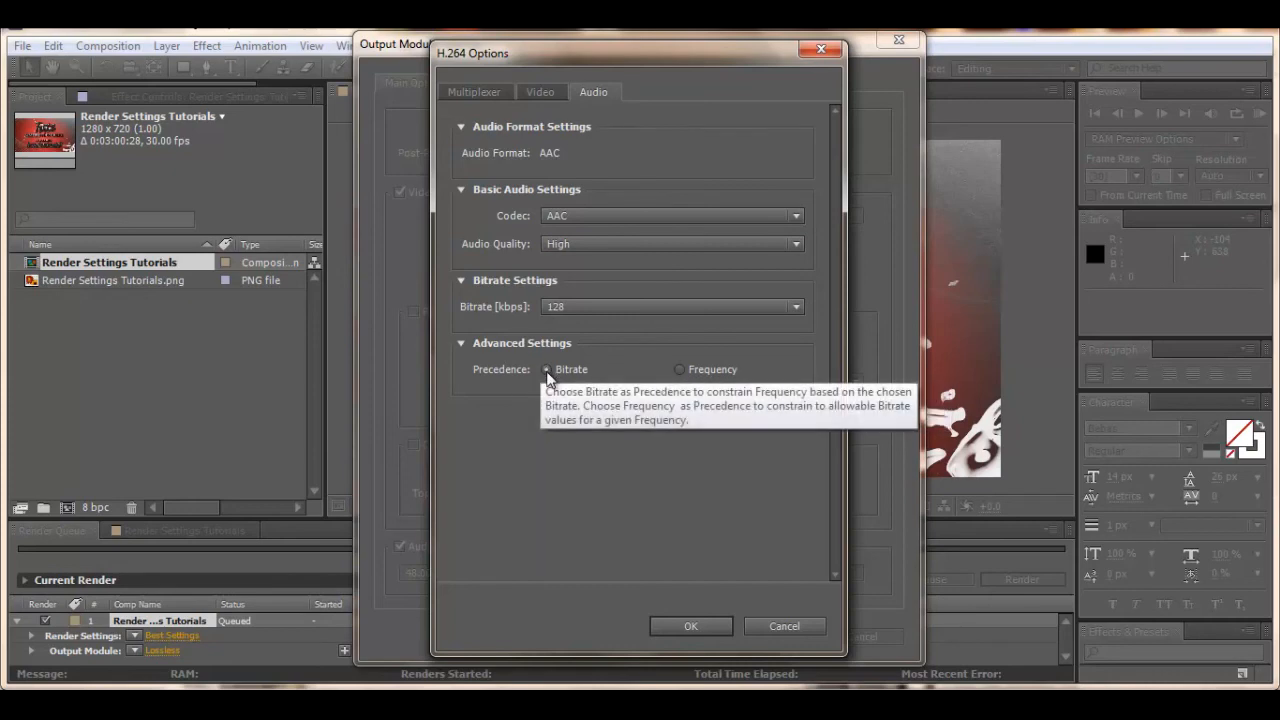
mouse_move(676, 652)
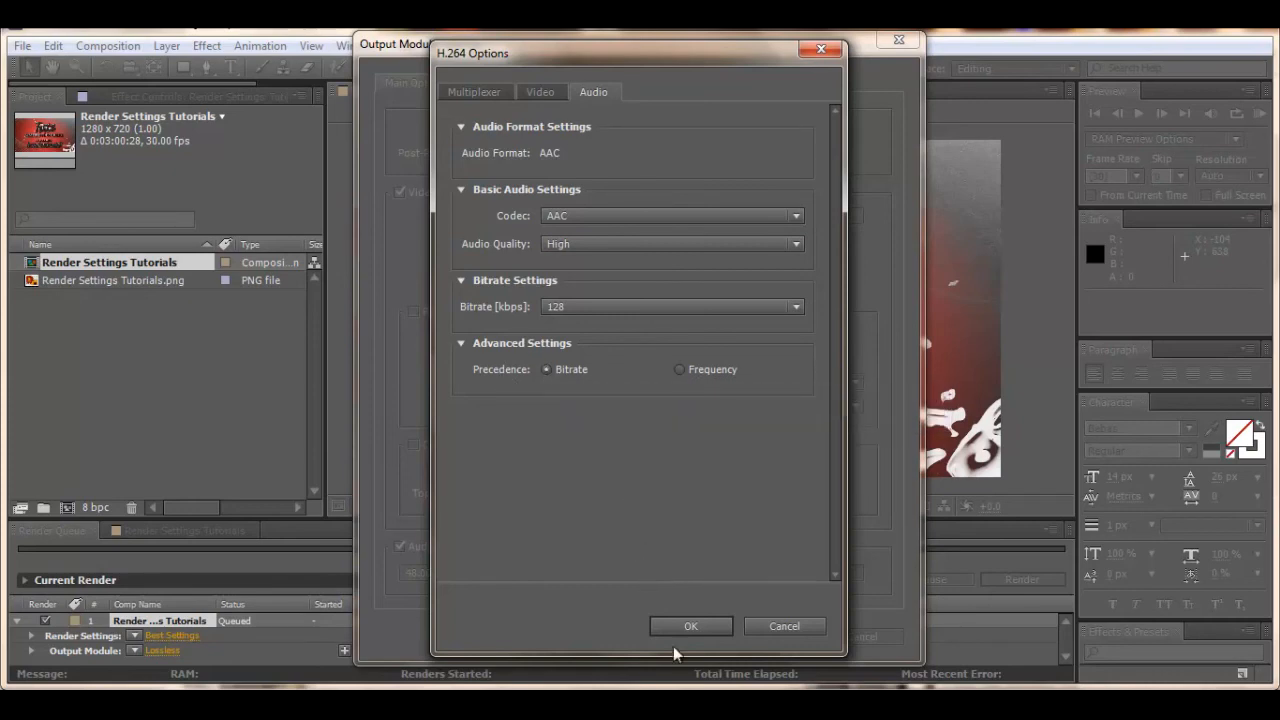
click(690, 624)
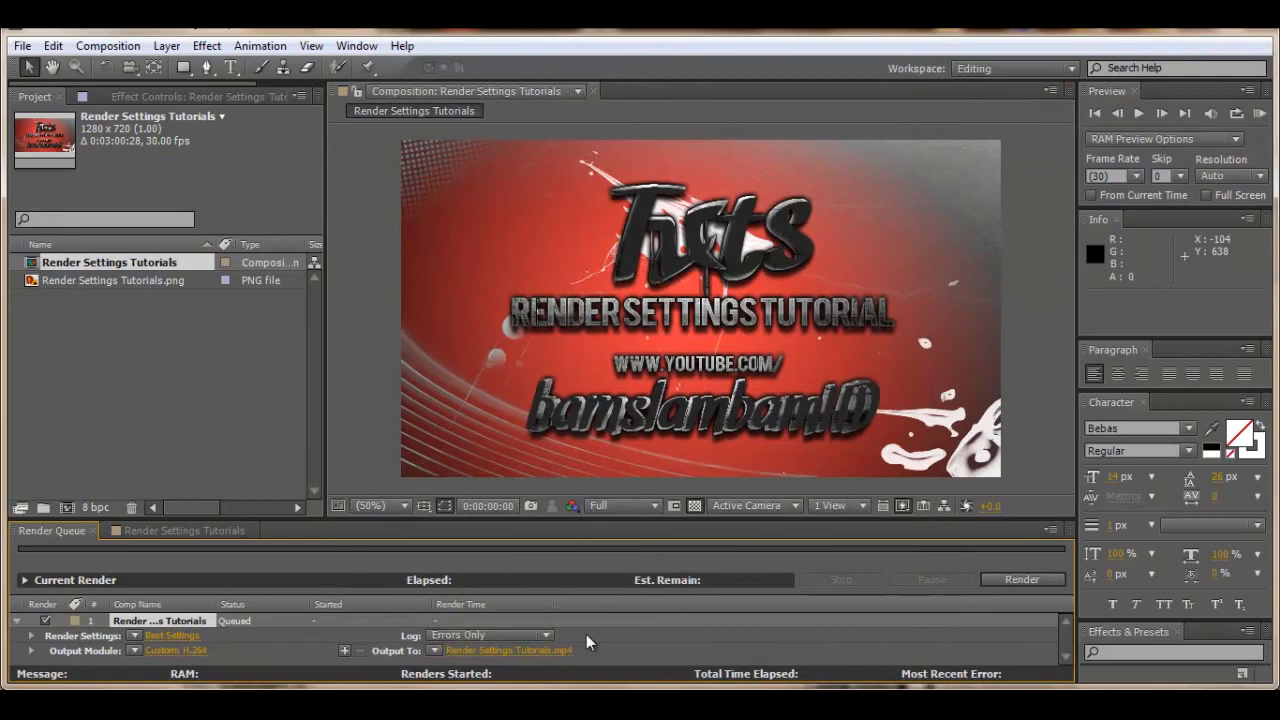
Bring up the Output Movie To dialog to choose the MP4 save location.
click(508, 650)
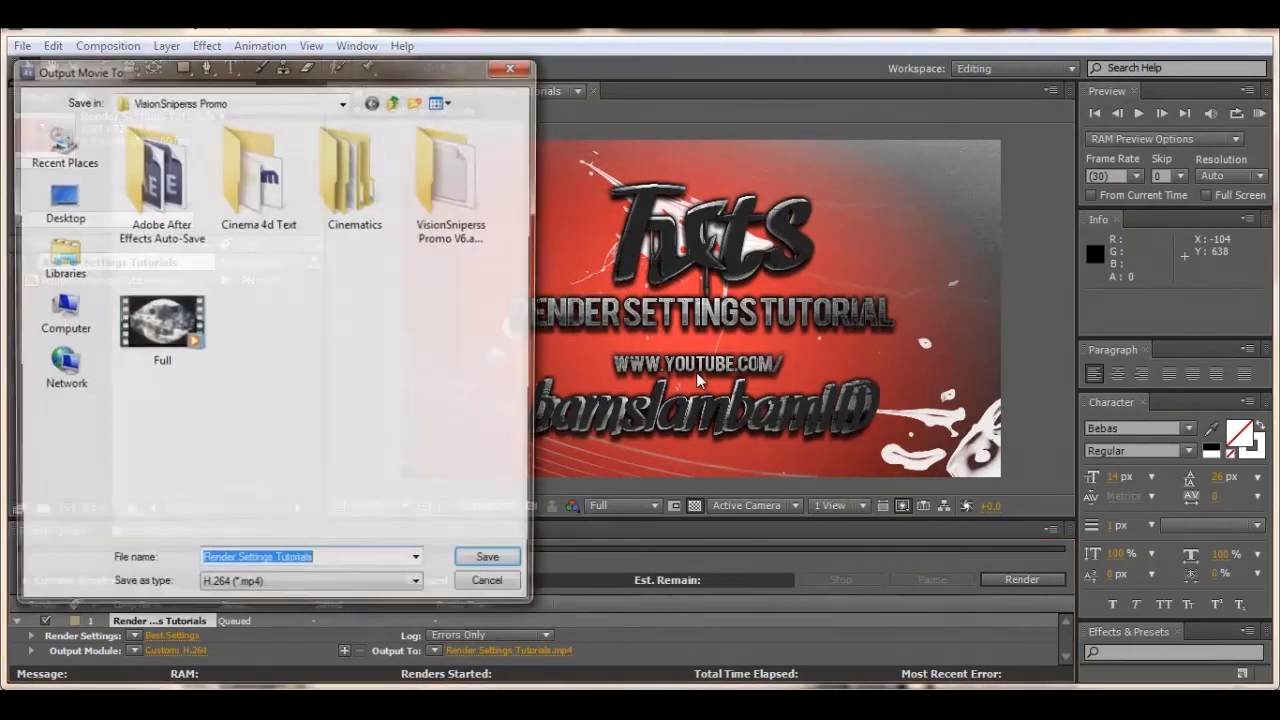